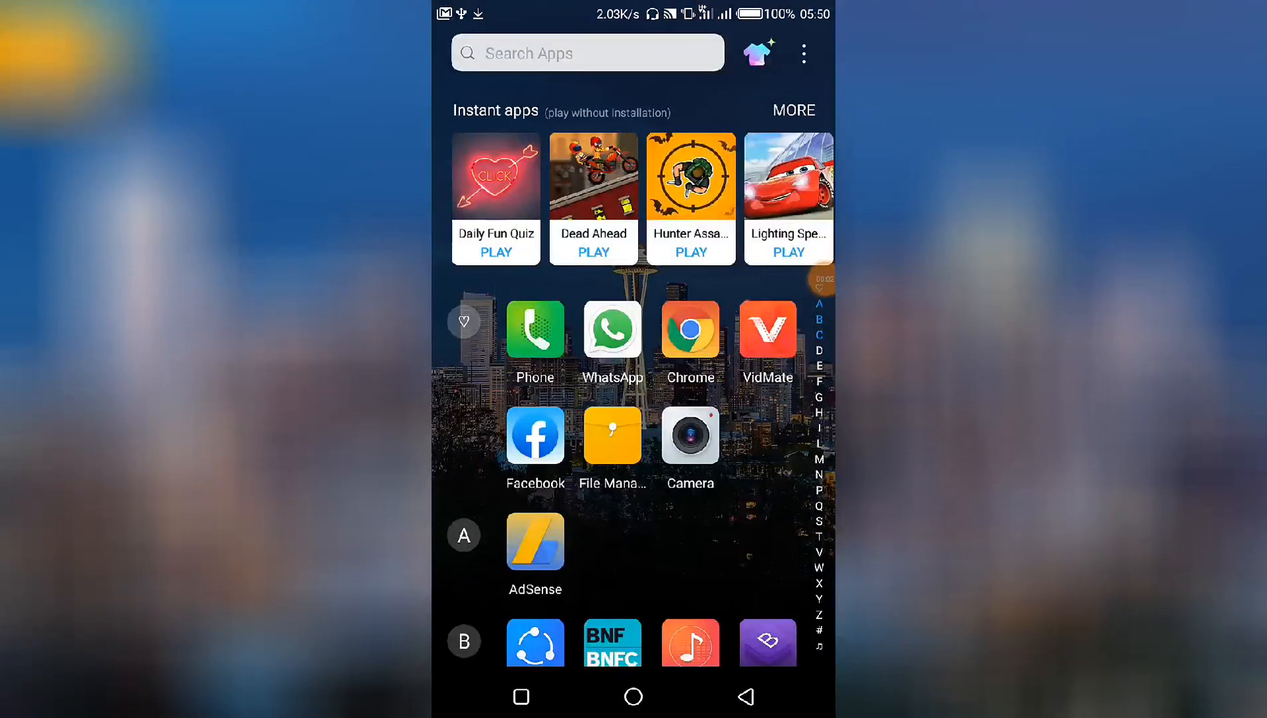
Scroll through the article's learning-by-teaching method and learning-by-association sections.
scroll("down", 3)
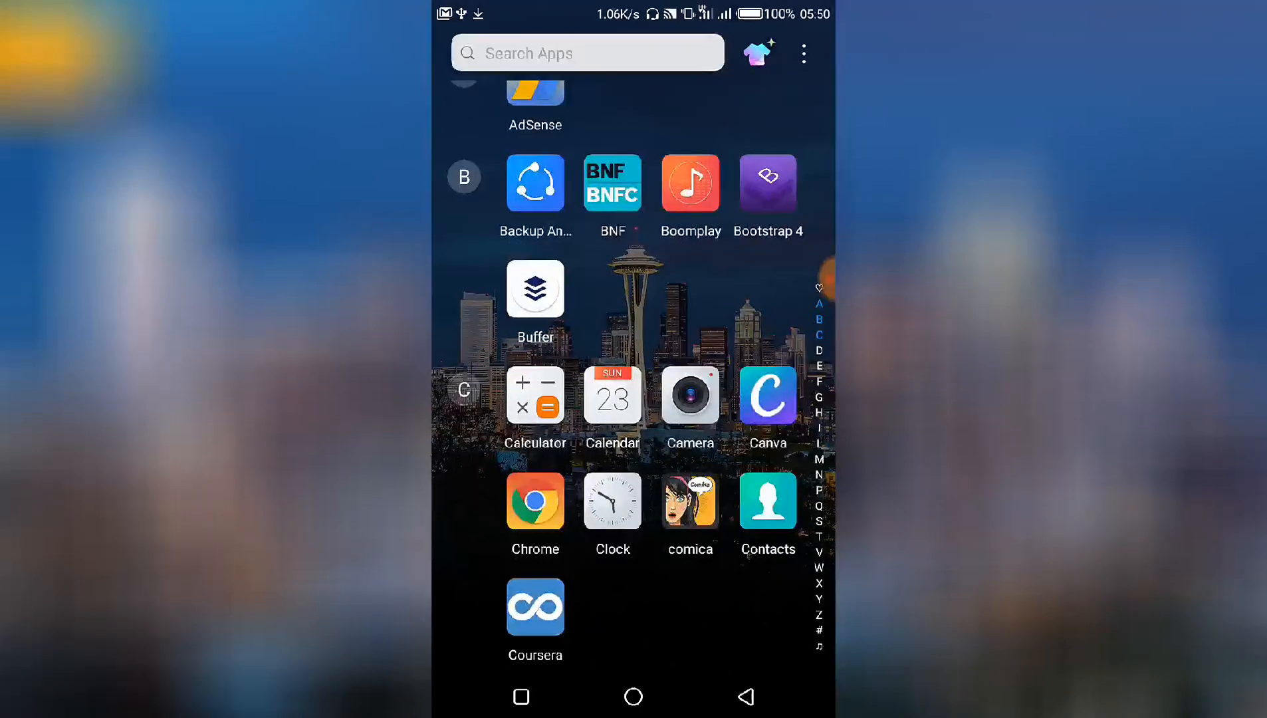
scroll("down", 3)
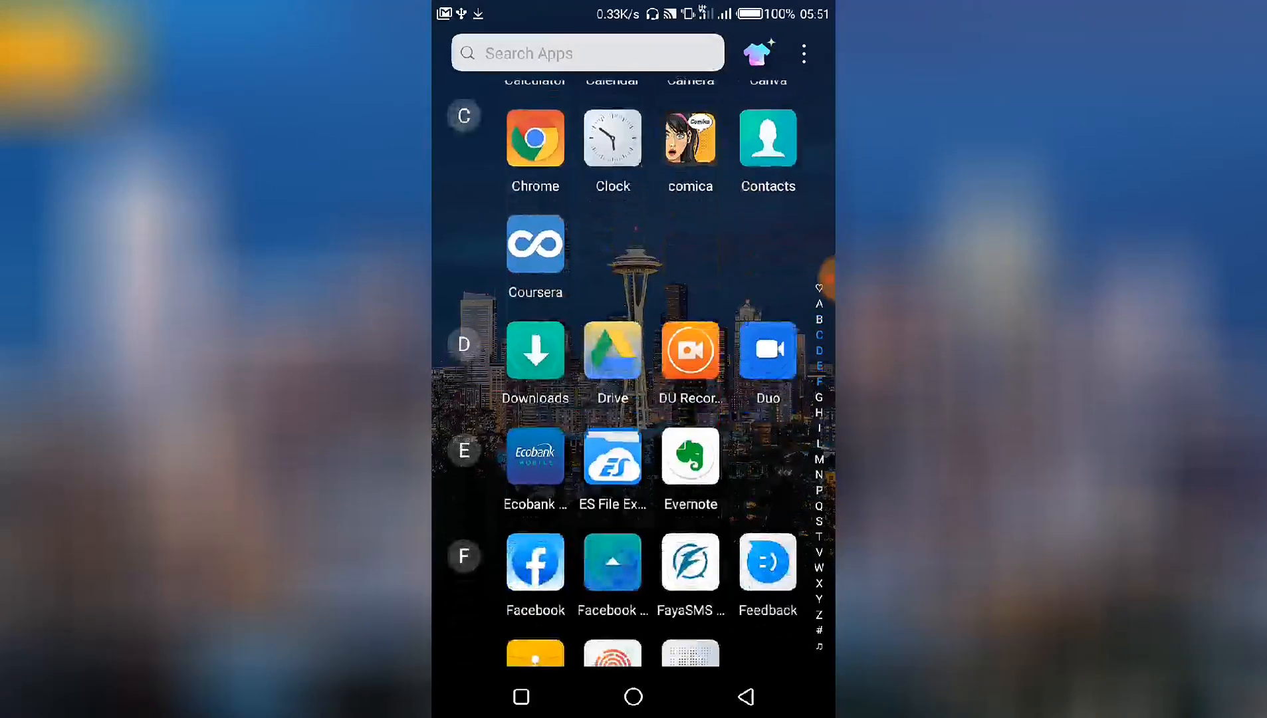
scroll("down", 3)
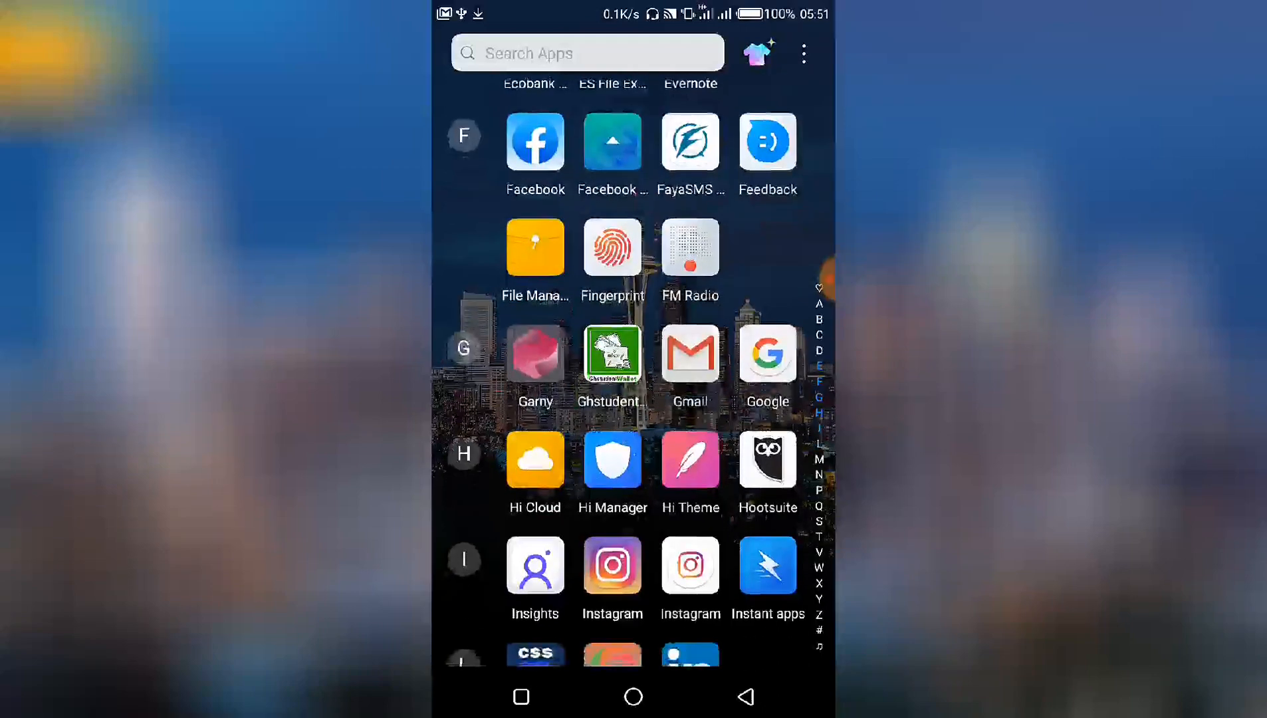
scroll("down", 3)
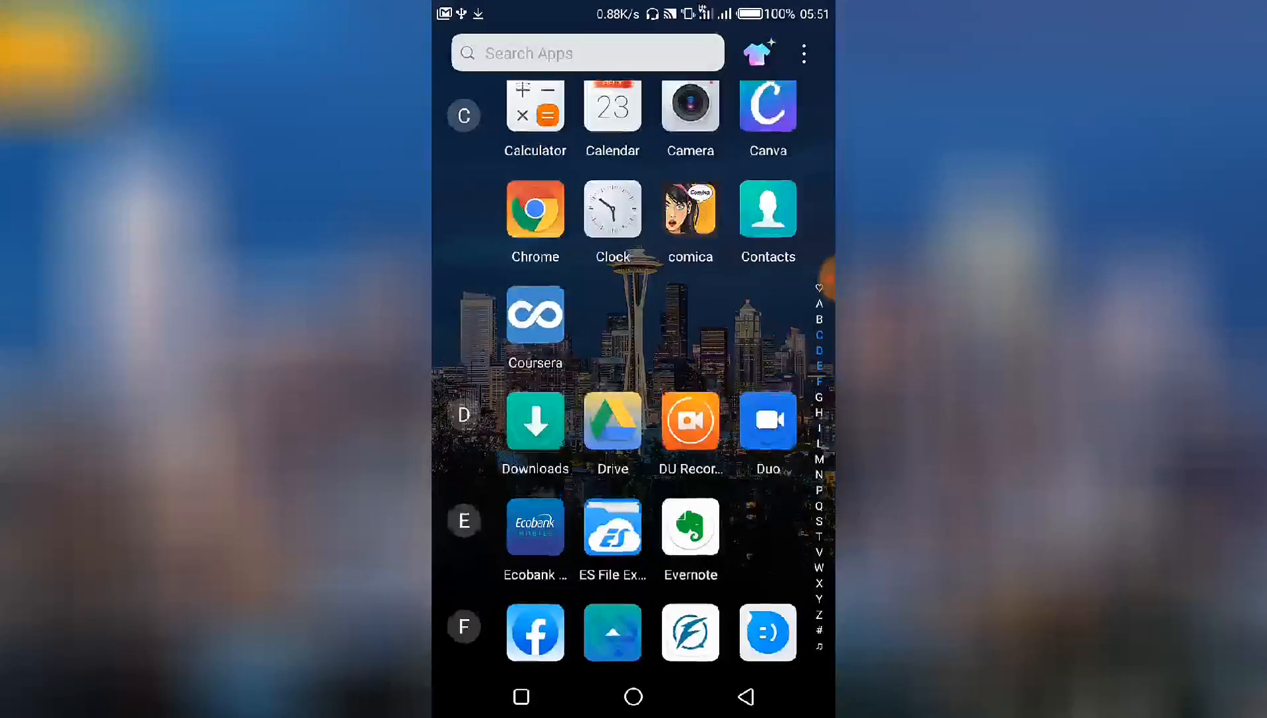
scroll("down", 3)
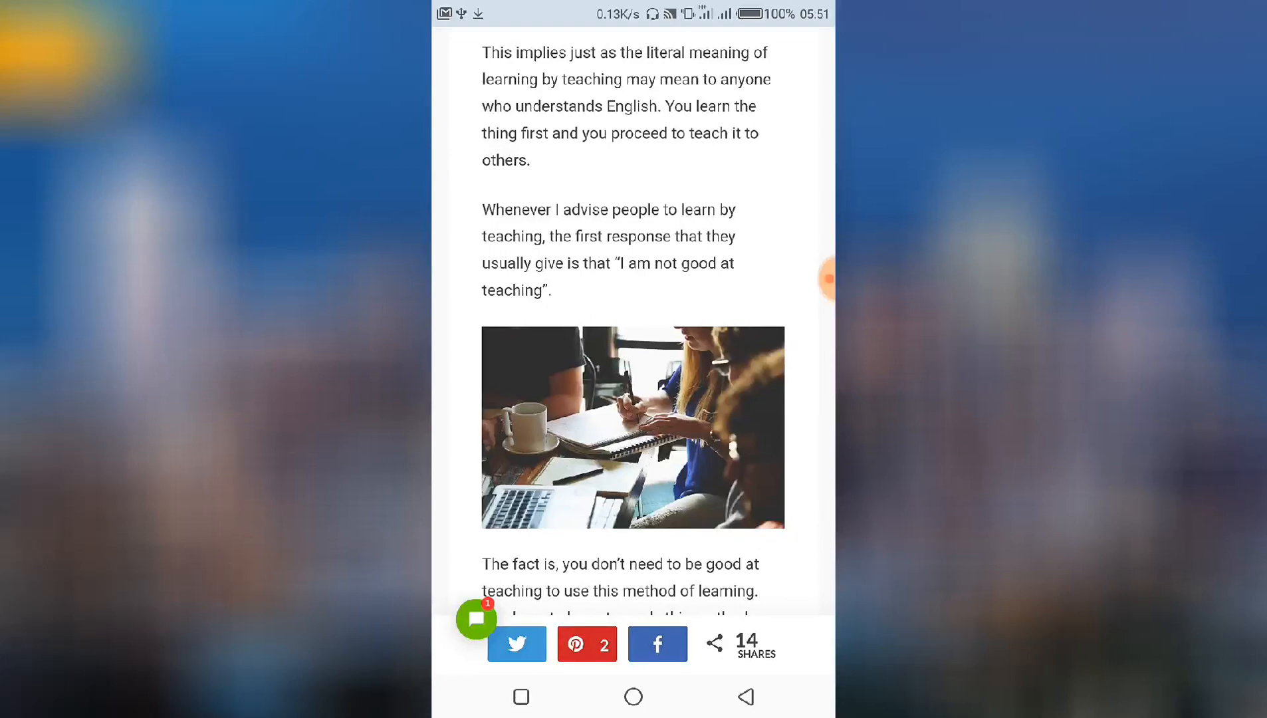
scroll("down", 3)
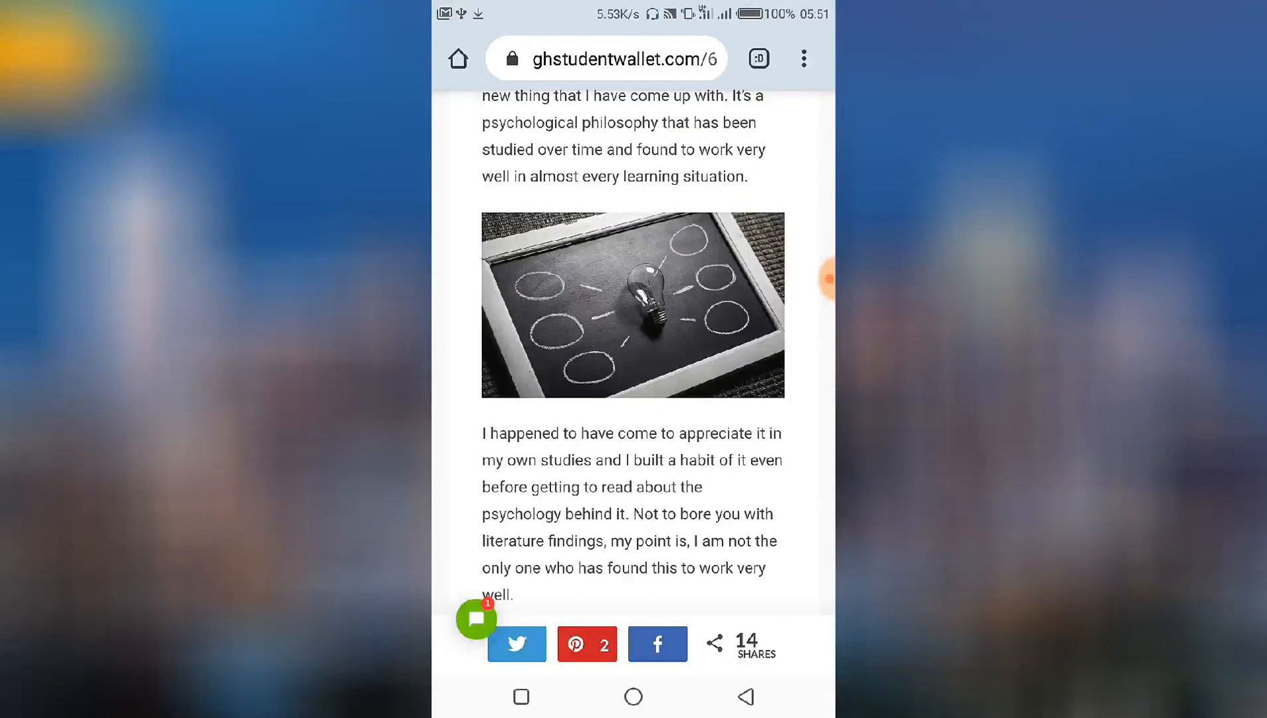
scroll("up", 3)
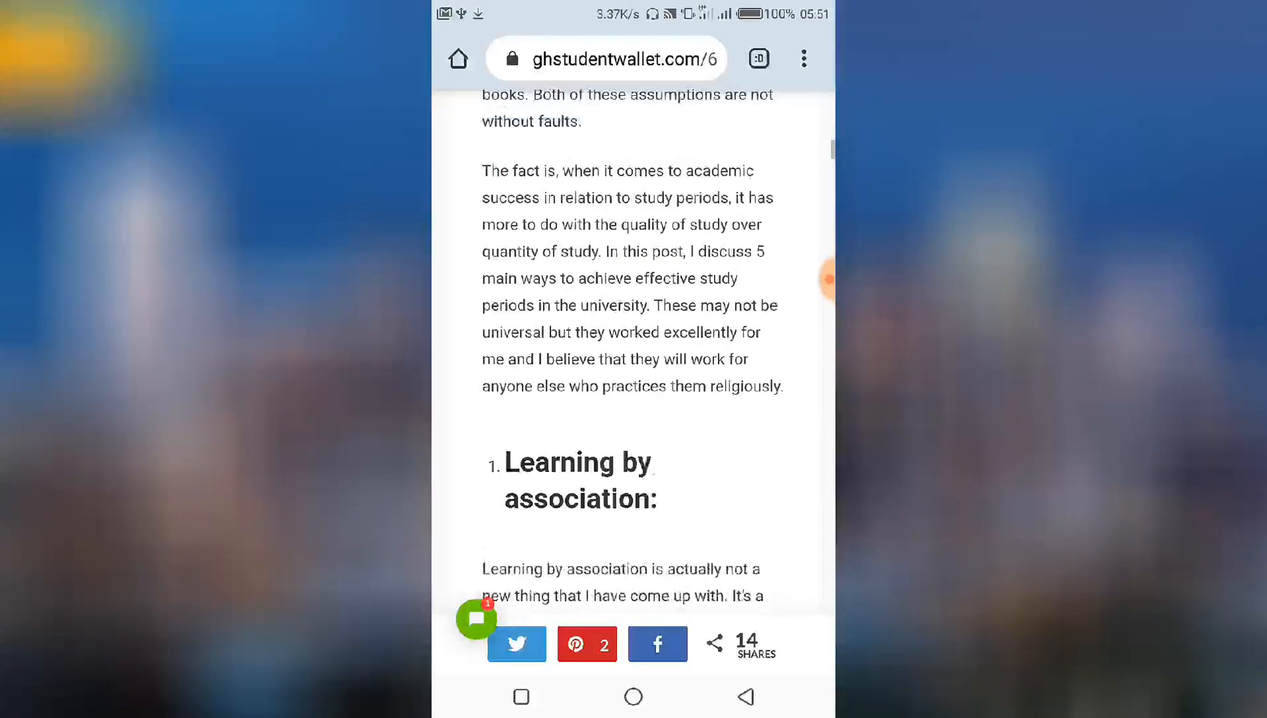
scroll("up", 3)
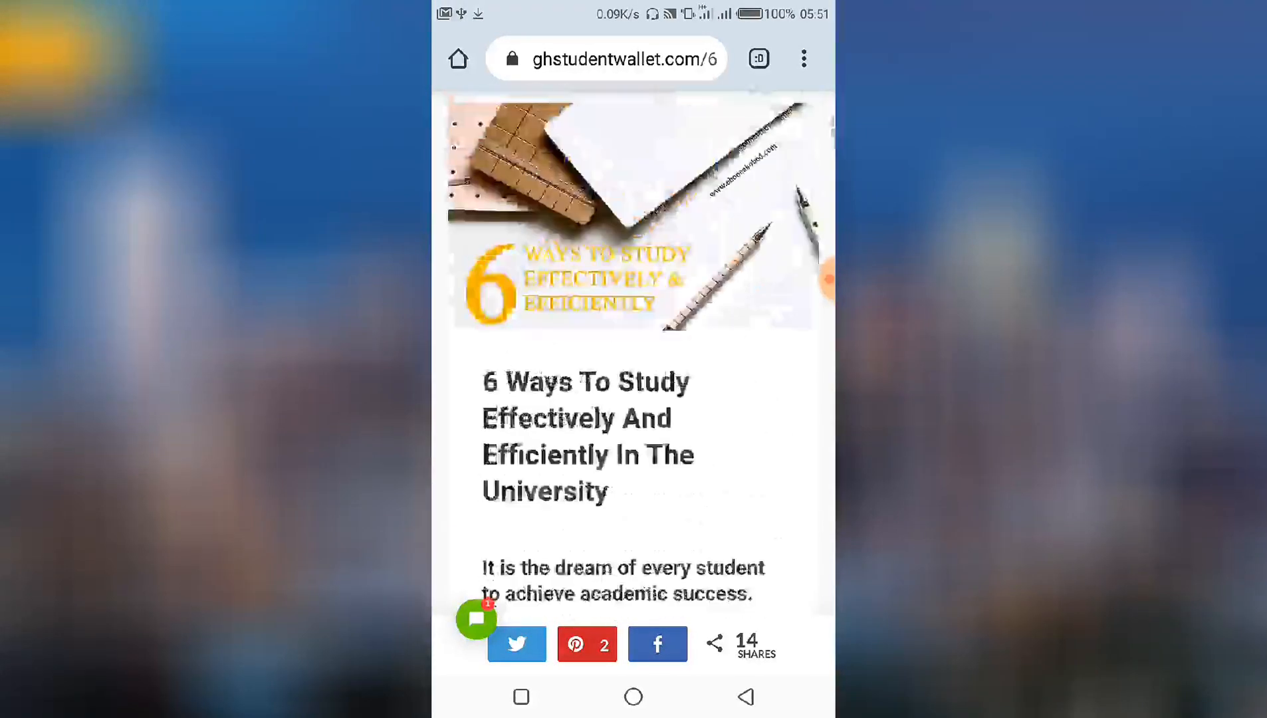
scroll("down", 3)
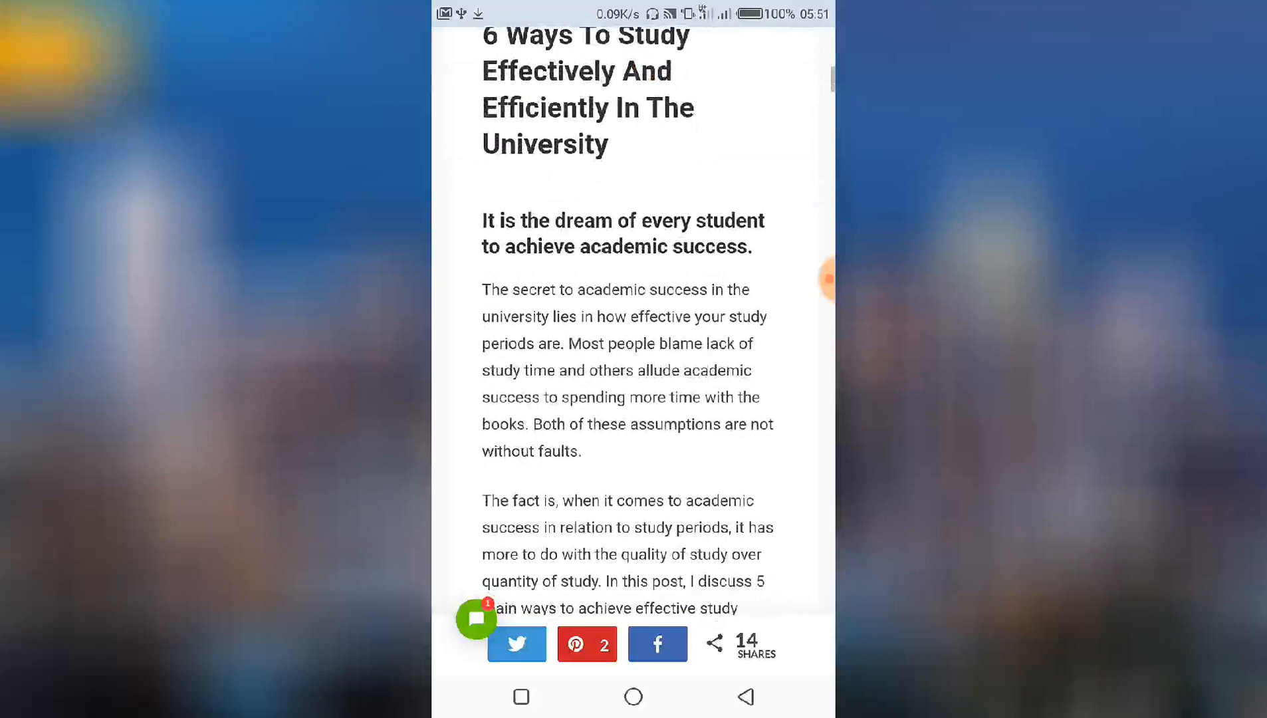
scroll("down", 3)
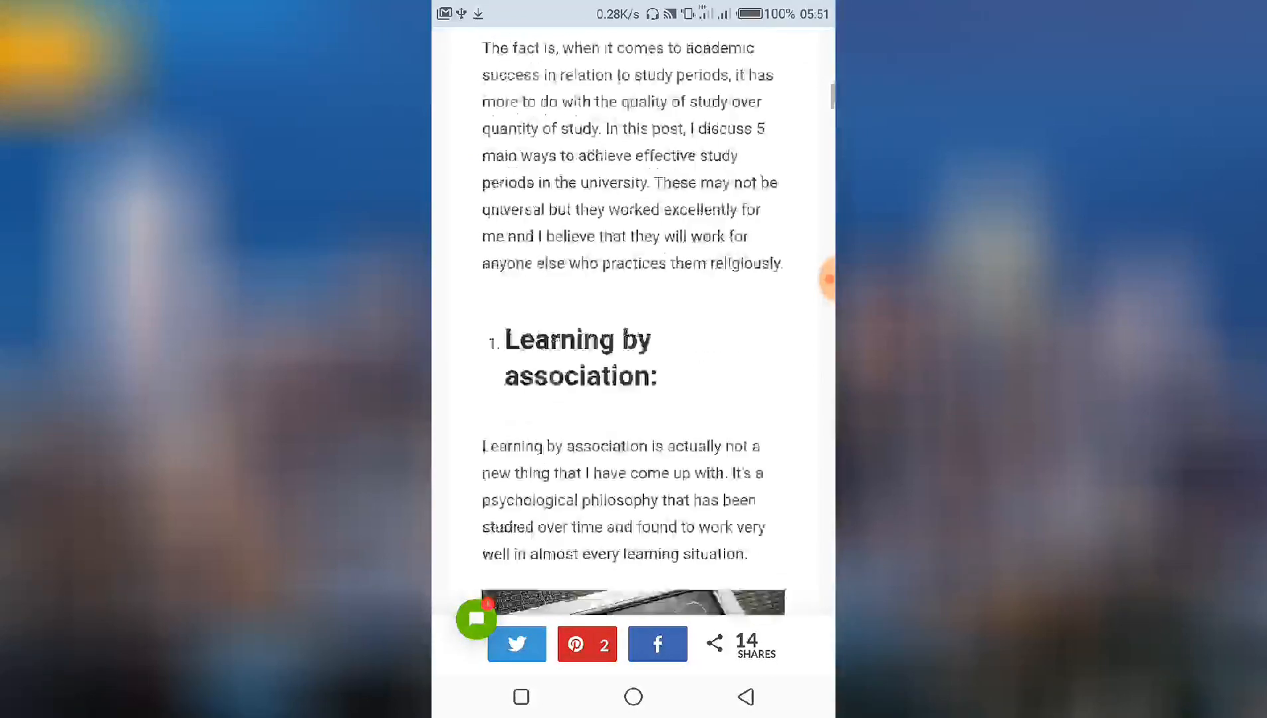
scroll("down", 3)
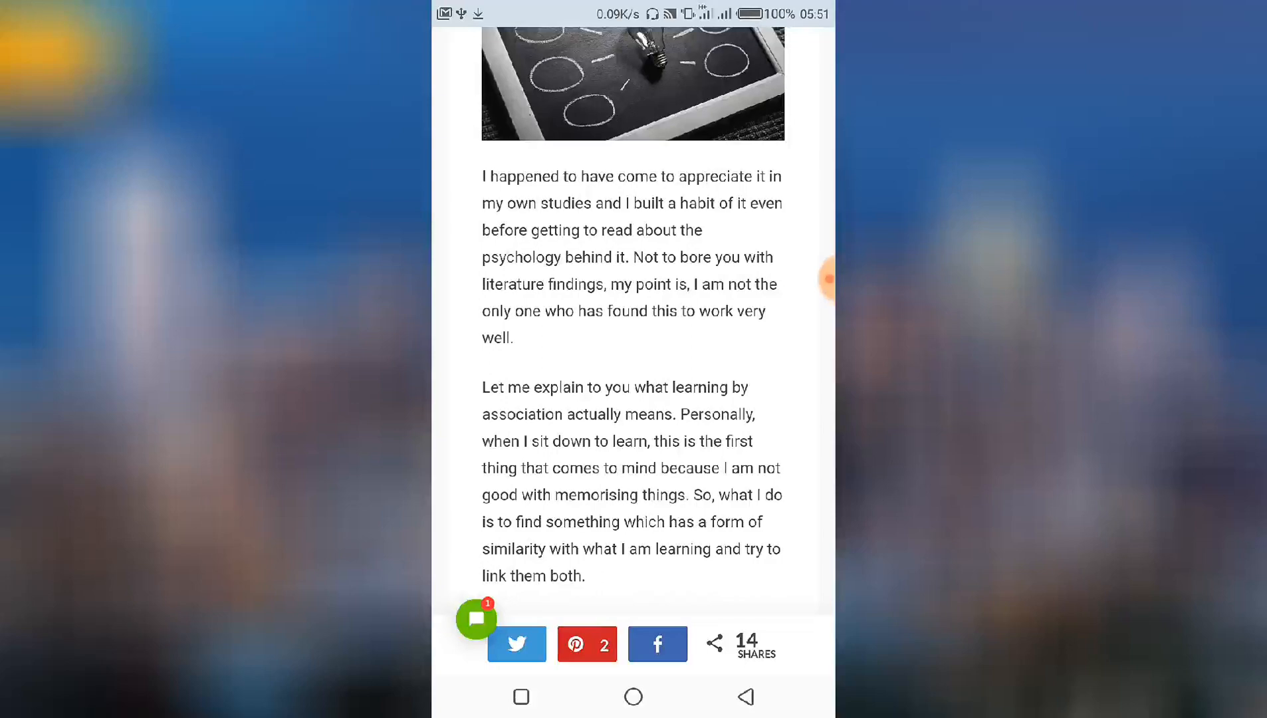
scroll("down", 3)
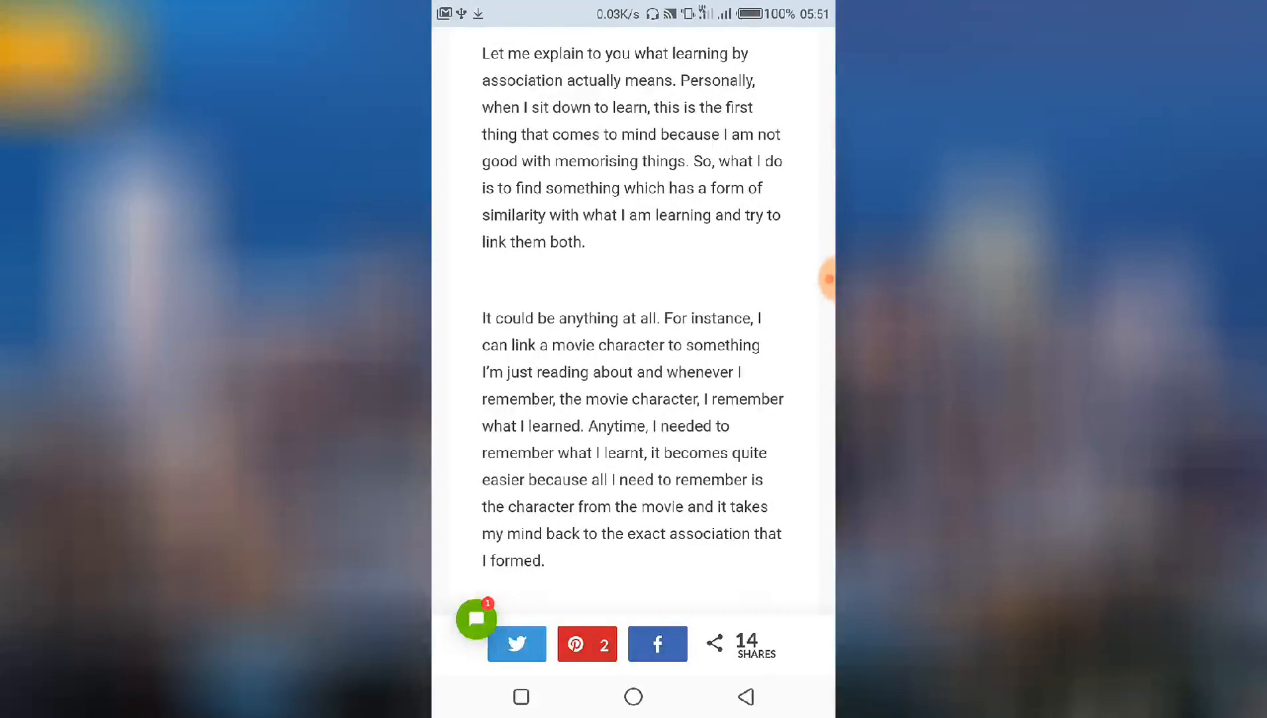
scroll("down", 3)
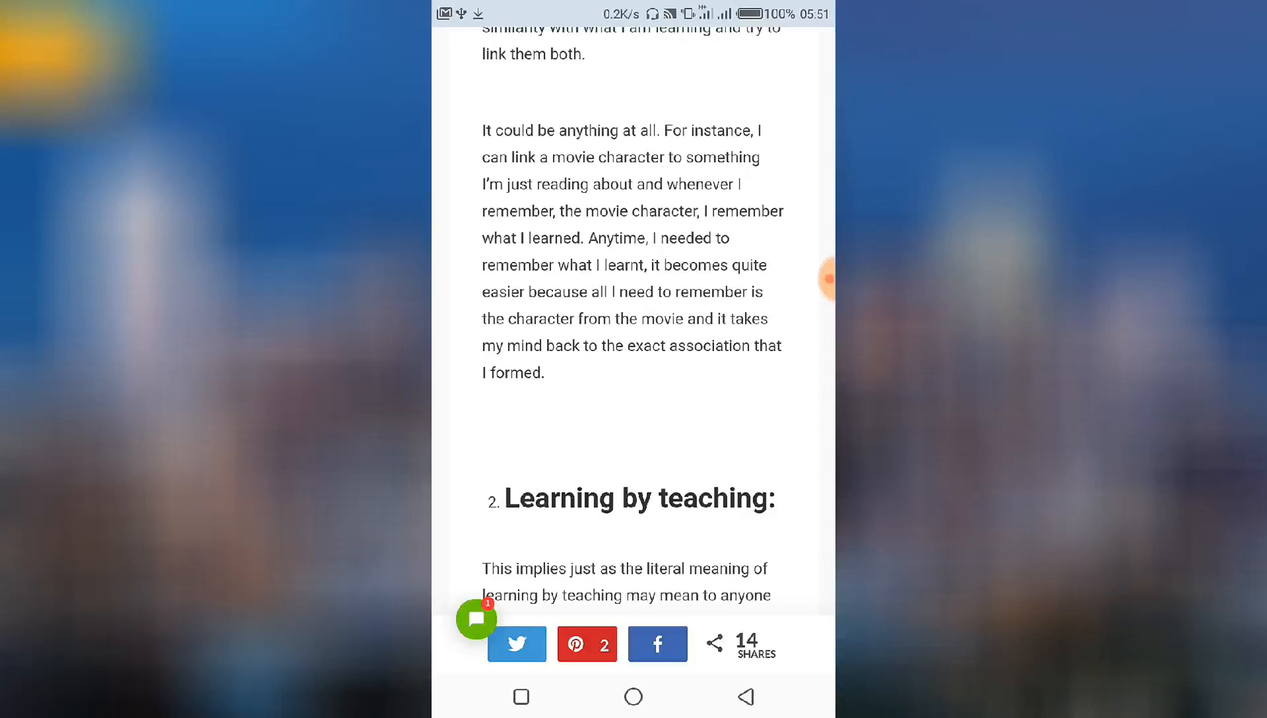
scroll("down", 3)
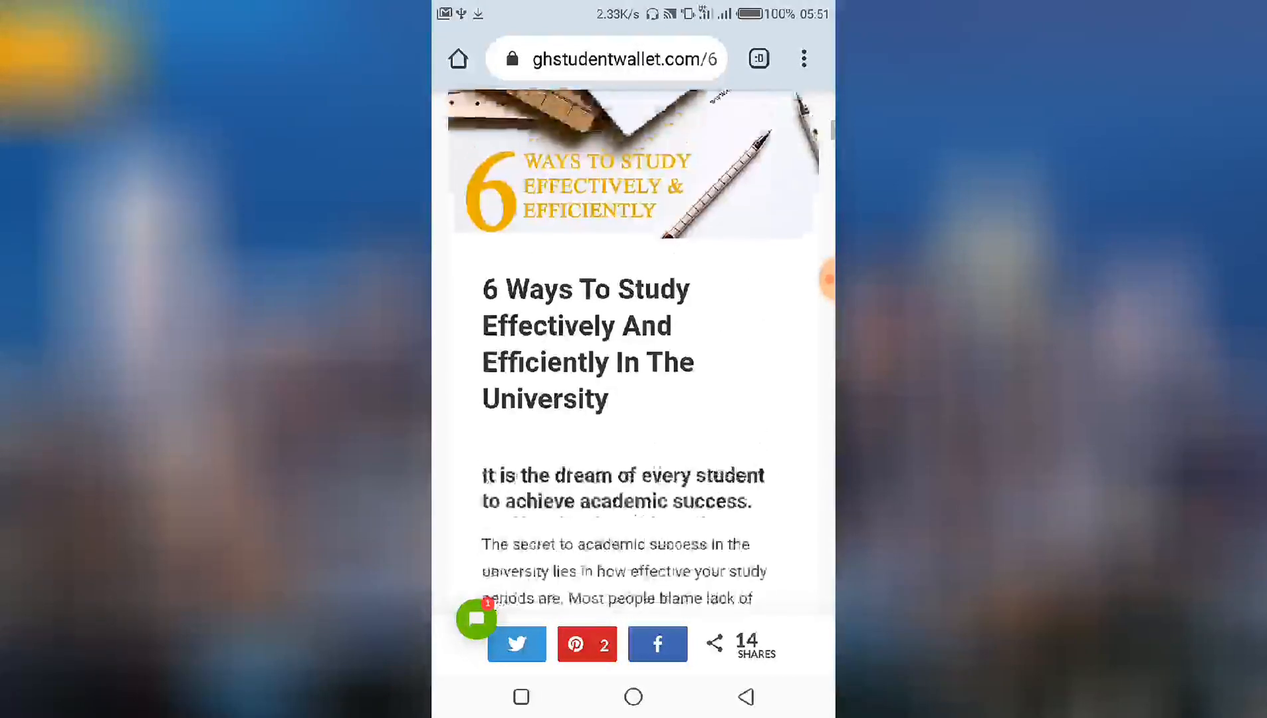
scroll("down", 3)
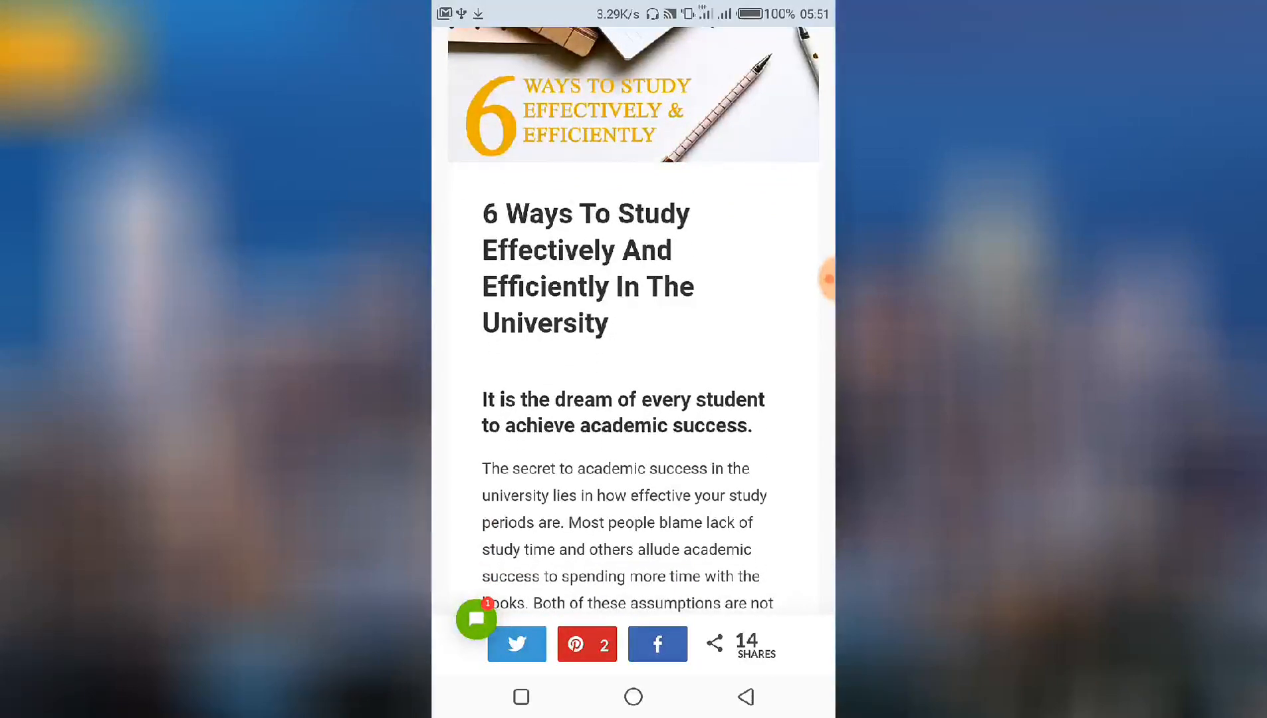
scroll("down", 3)
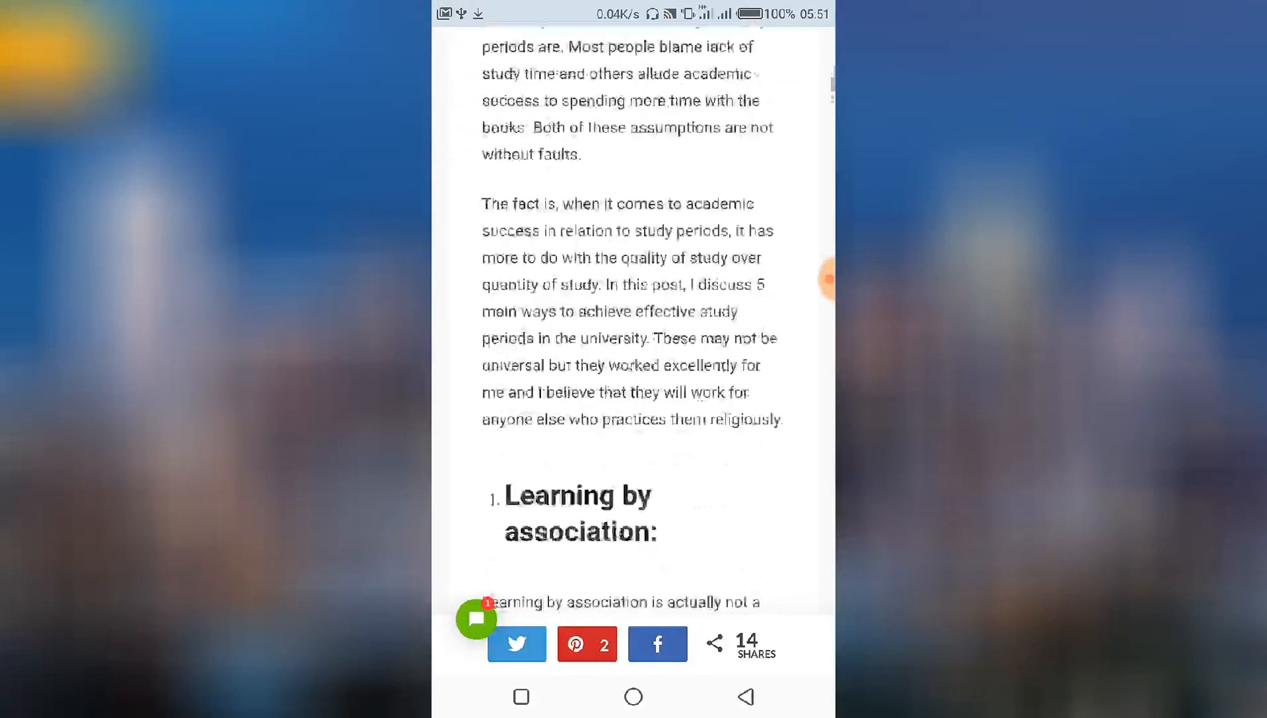
scroll("down", 3)
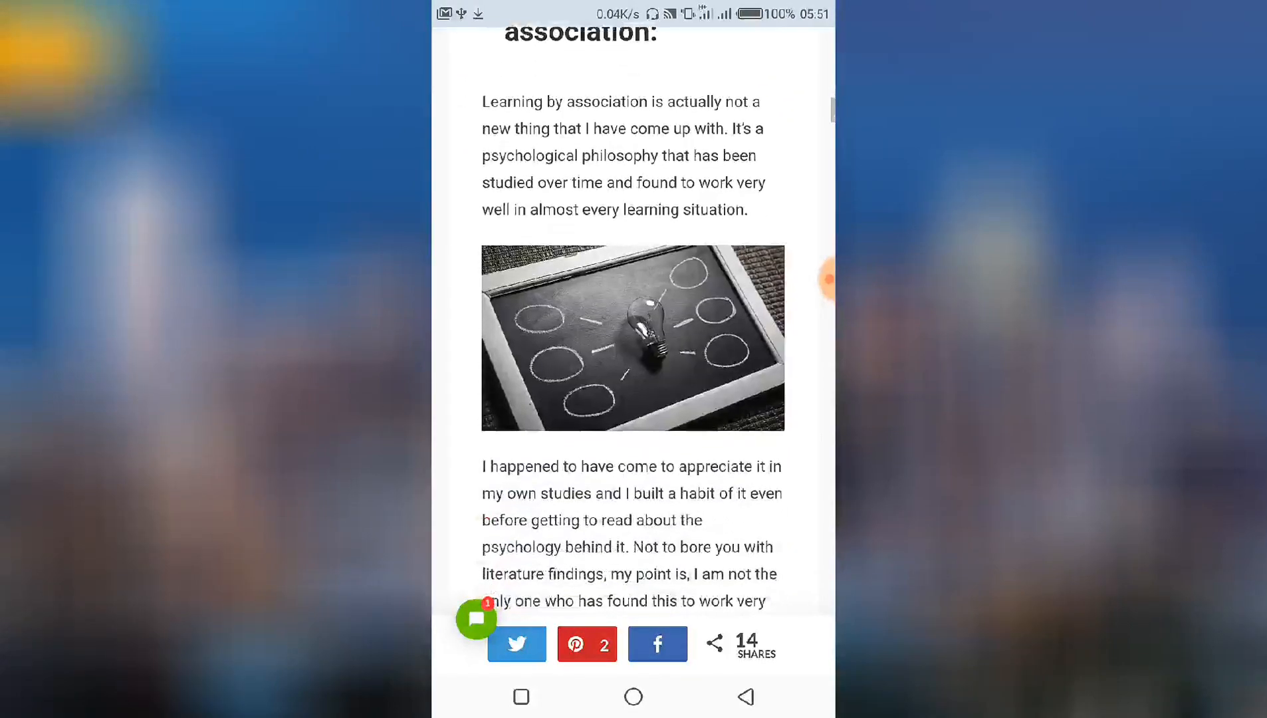
scroll("down", 3)
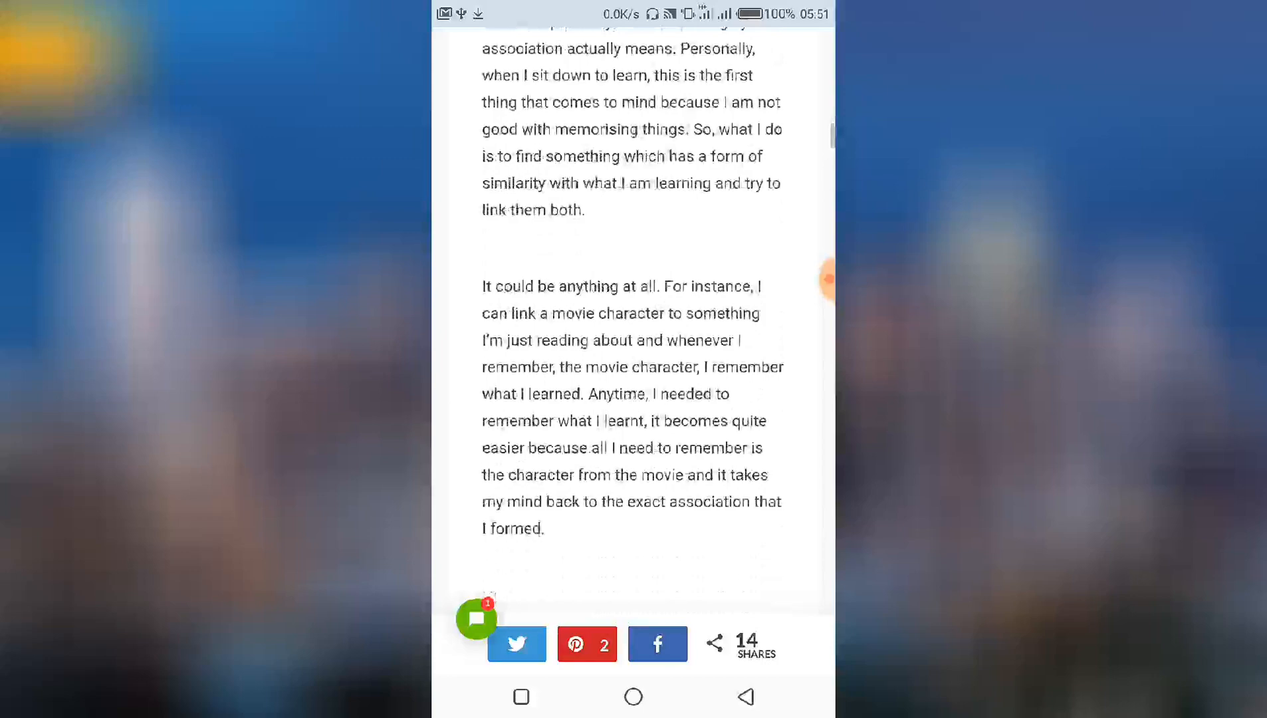
scroll("down", 3)
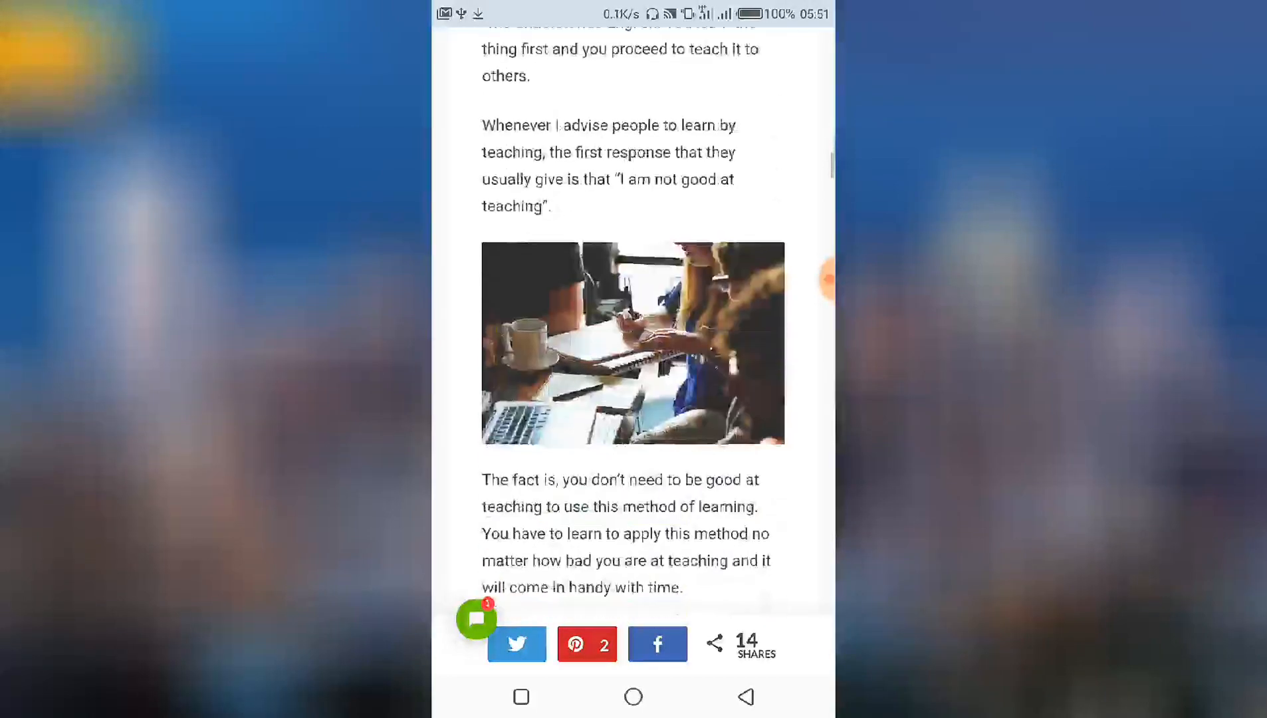
scroll("down", 3)
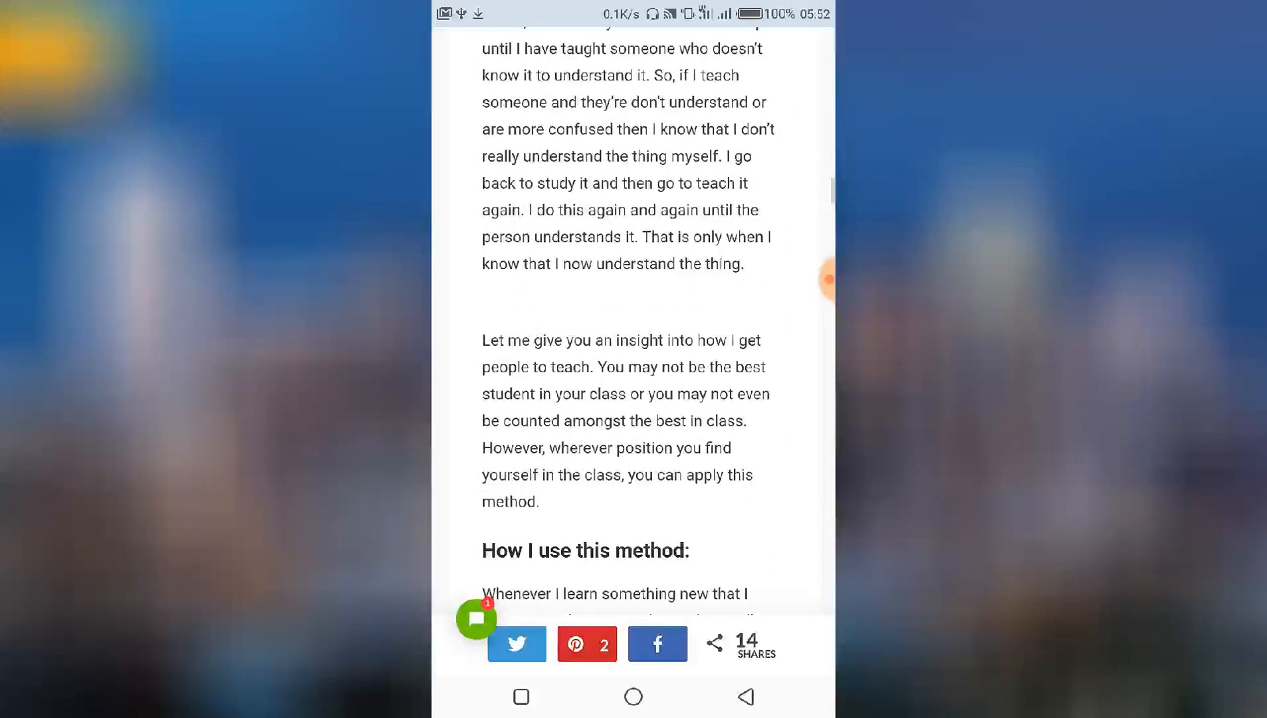
scroll("down", 3)
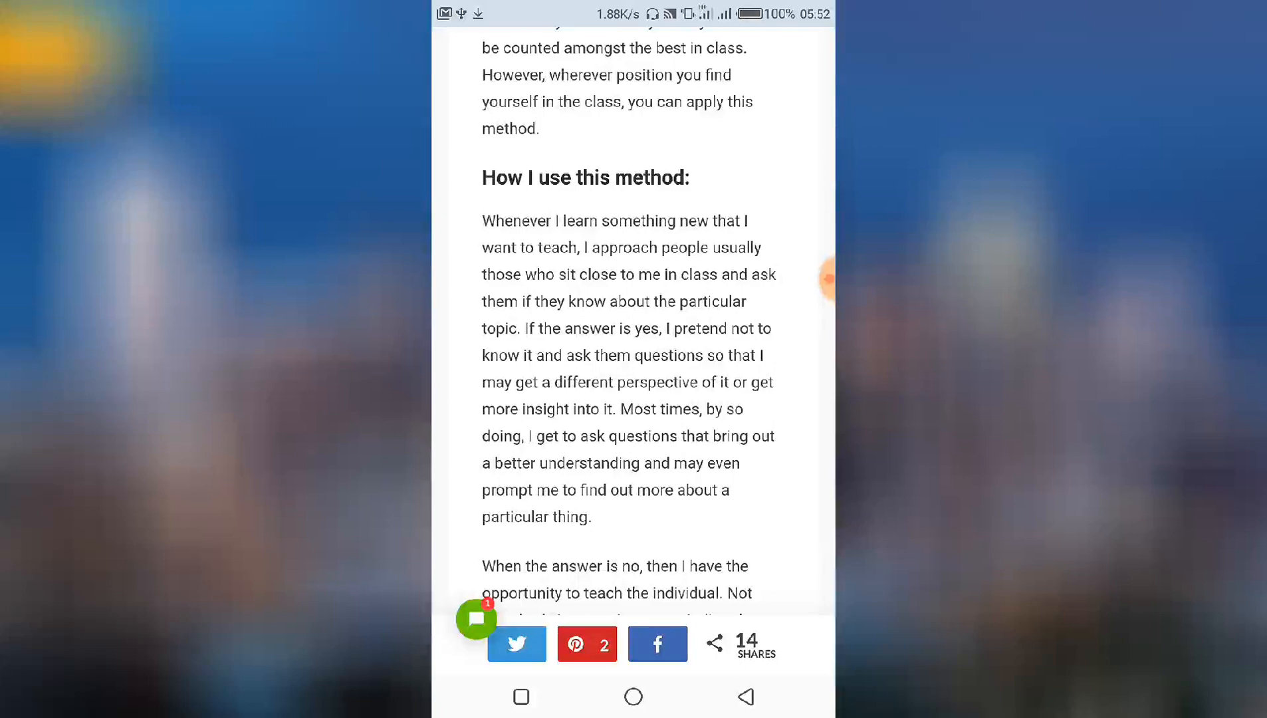
scroll("down", 3)
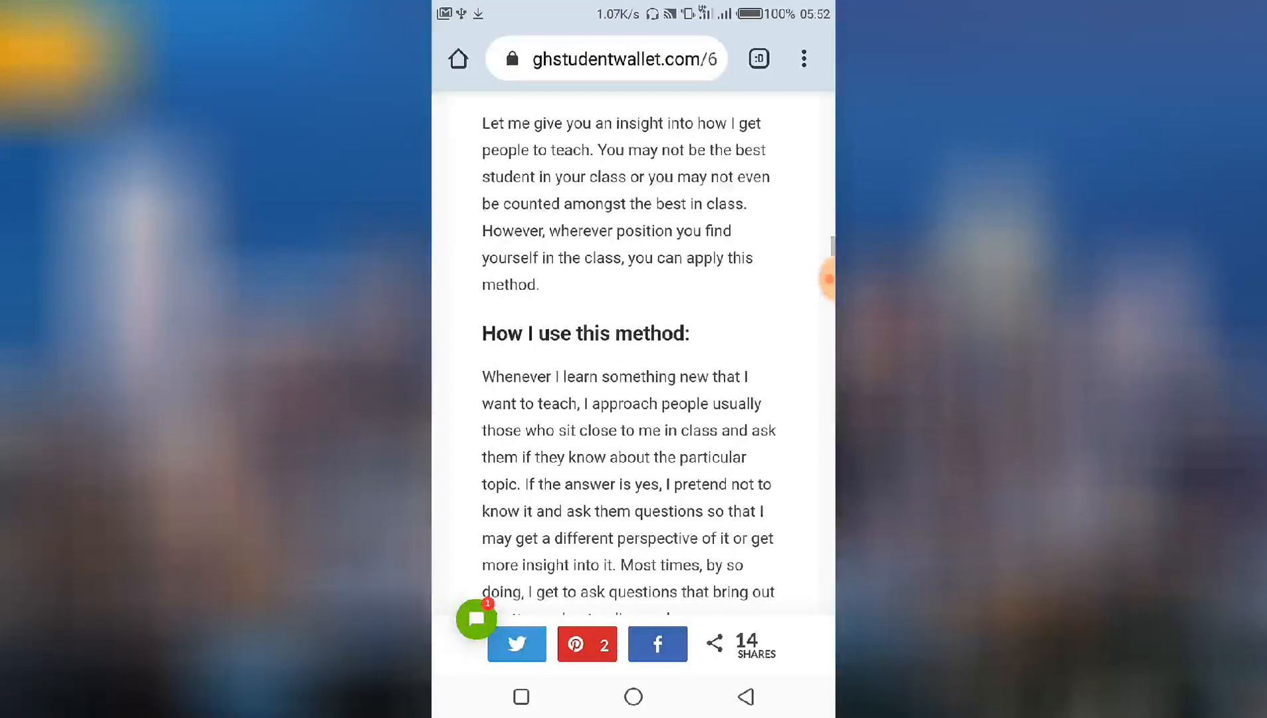
scroll("down", 3)
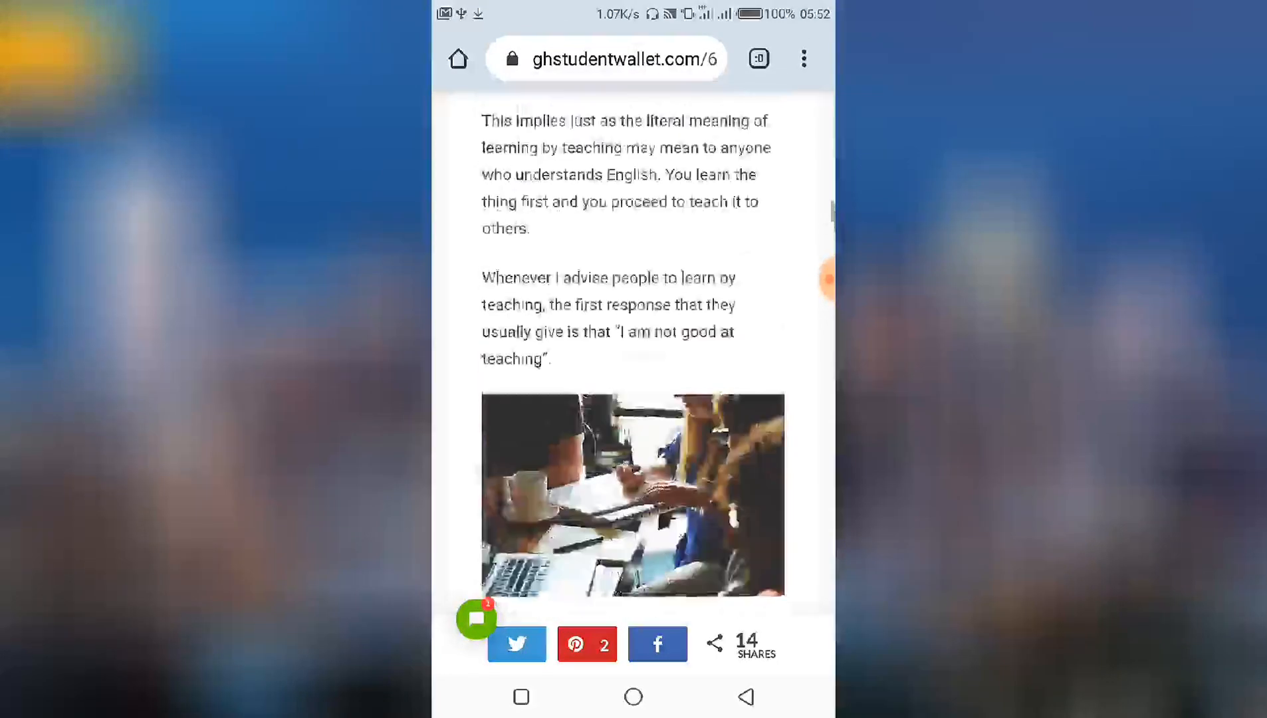
scroll("down", 3)
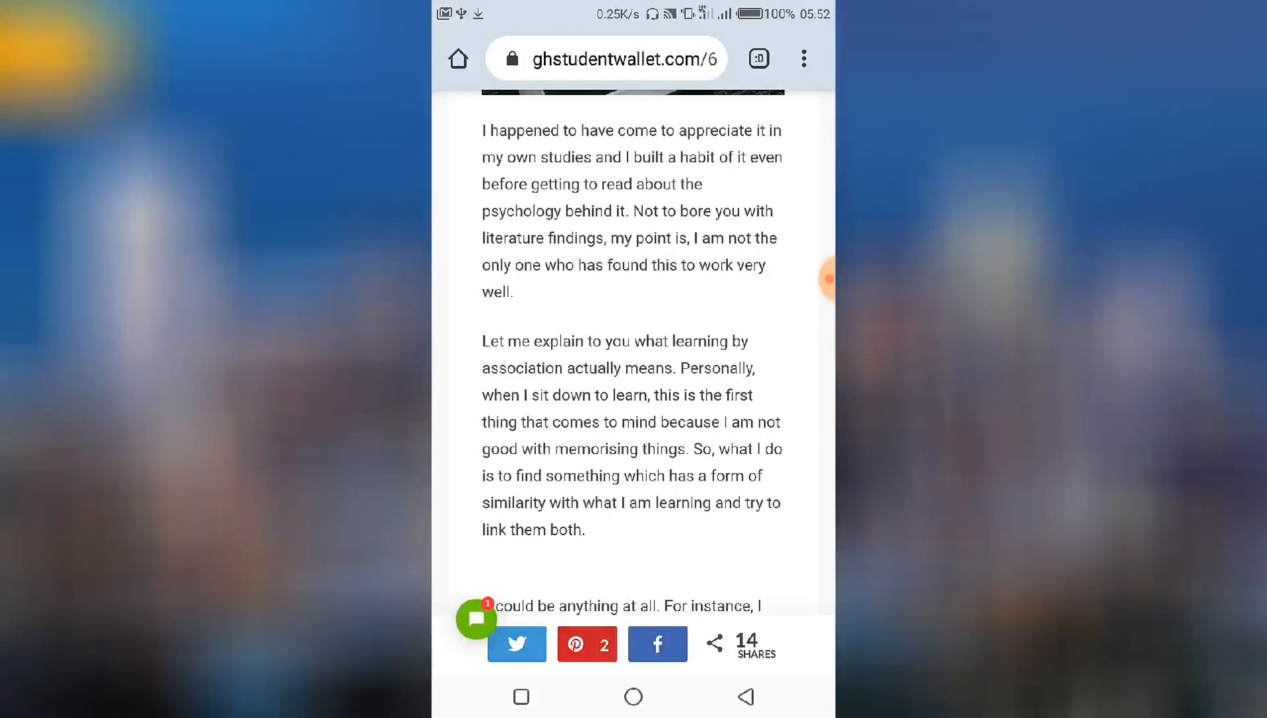
scroll("down", 3)
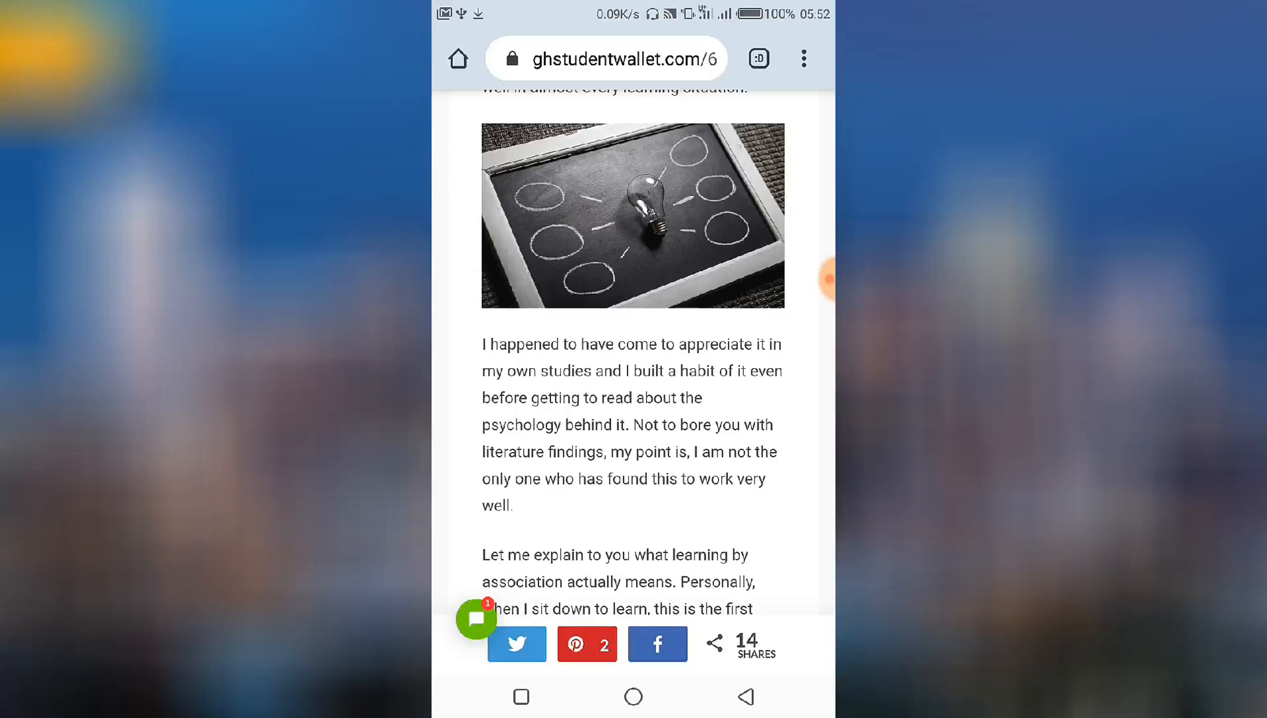
Choose Print from Chrome's Share sheet to reach the Save as PDF preview.
left_click(804, 58)
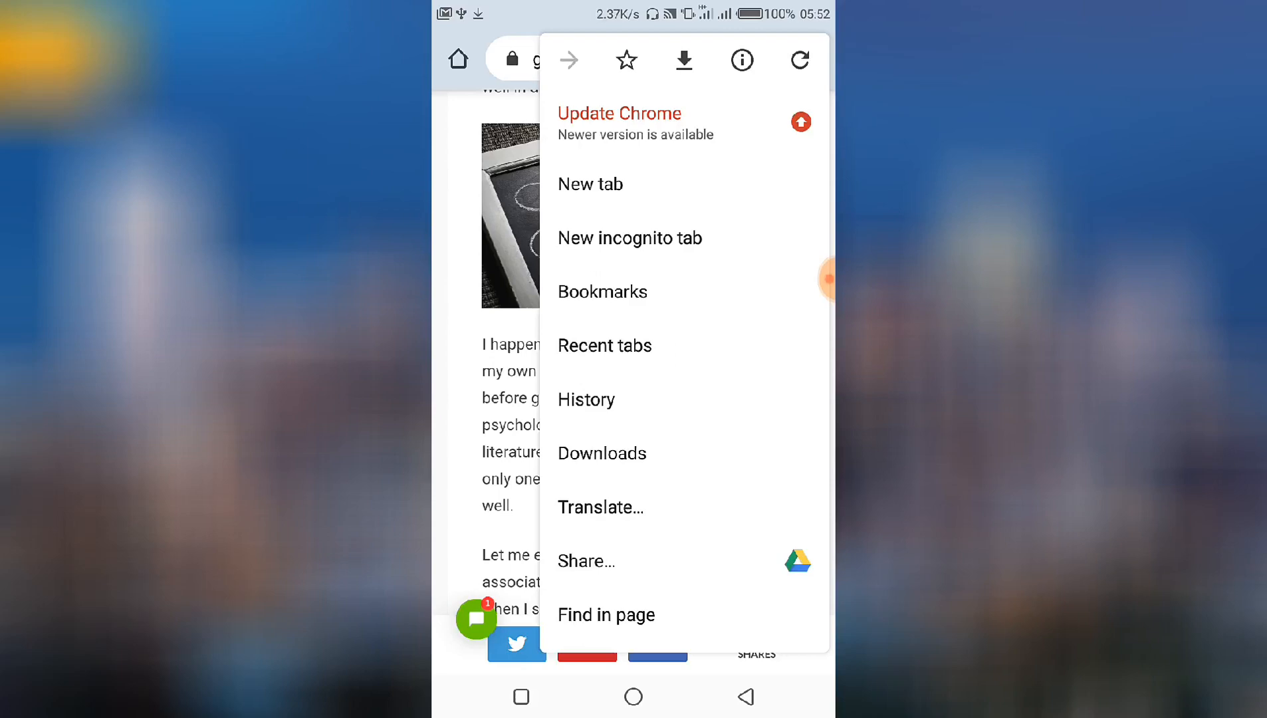
scroll("down", 3)
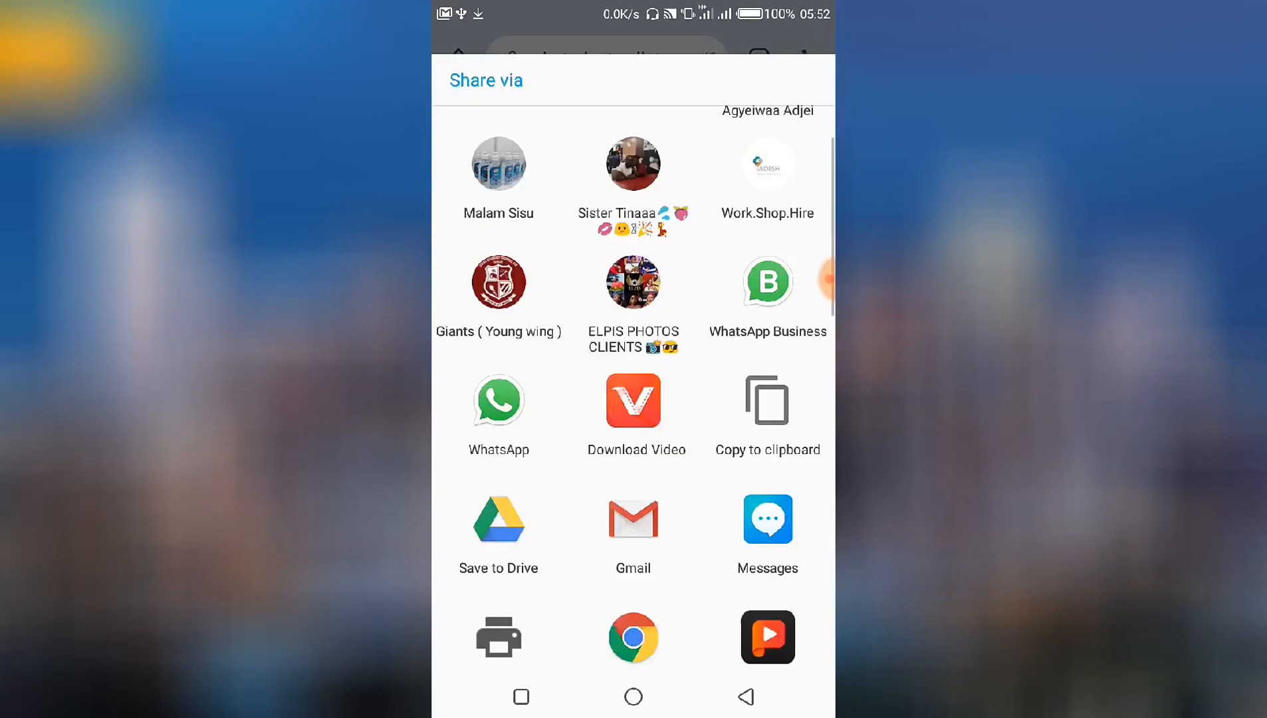
scroll("down", 3)
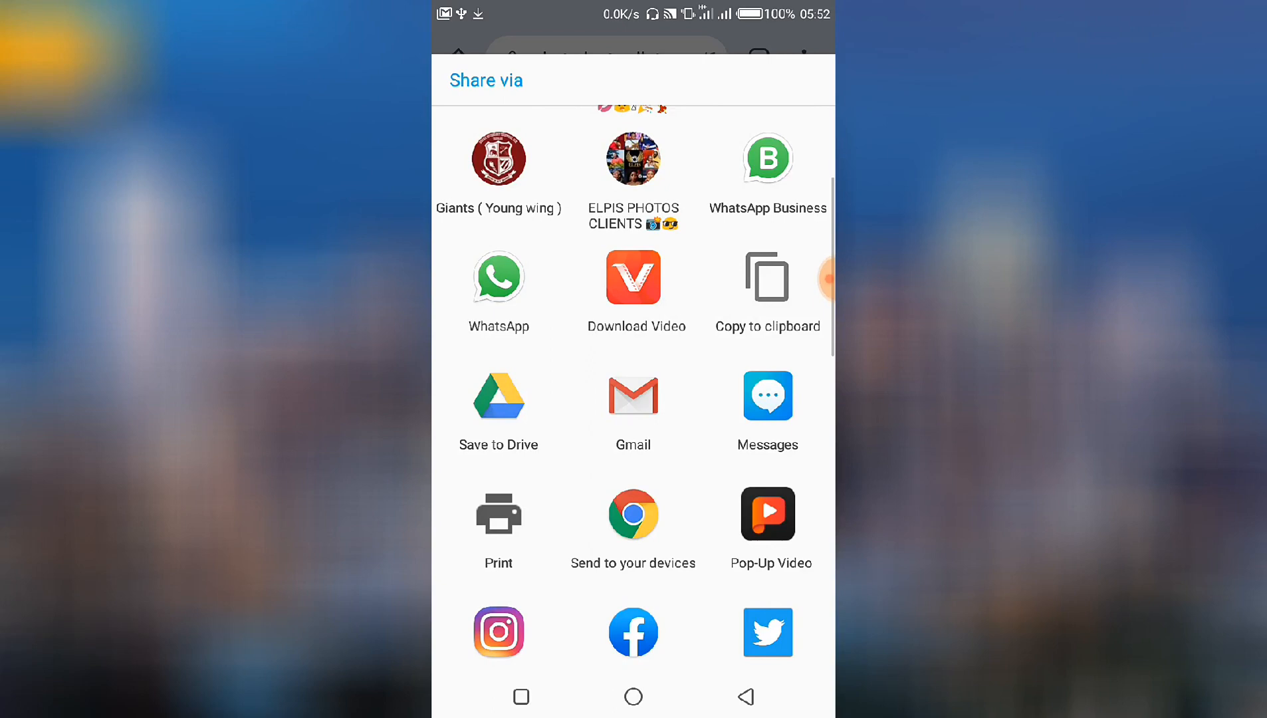
scroll("down", 3)
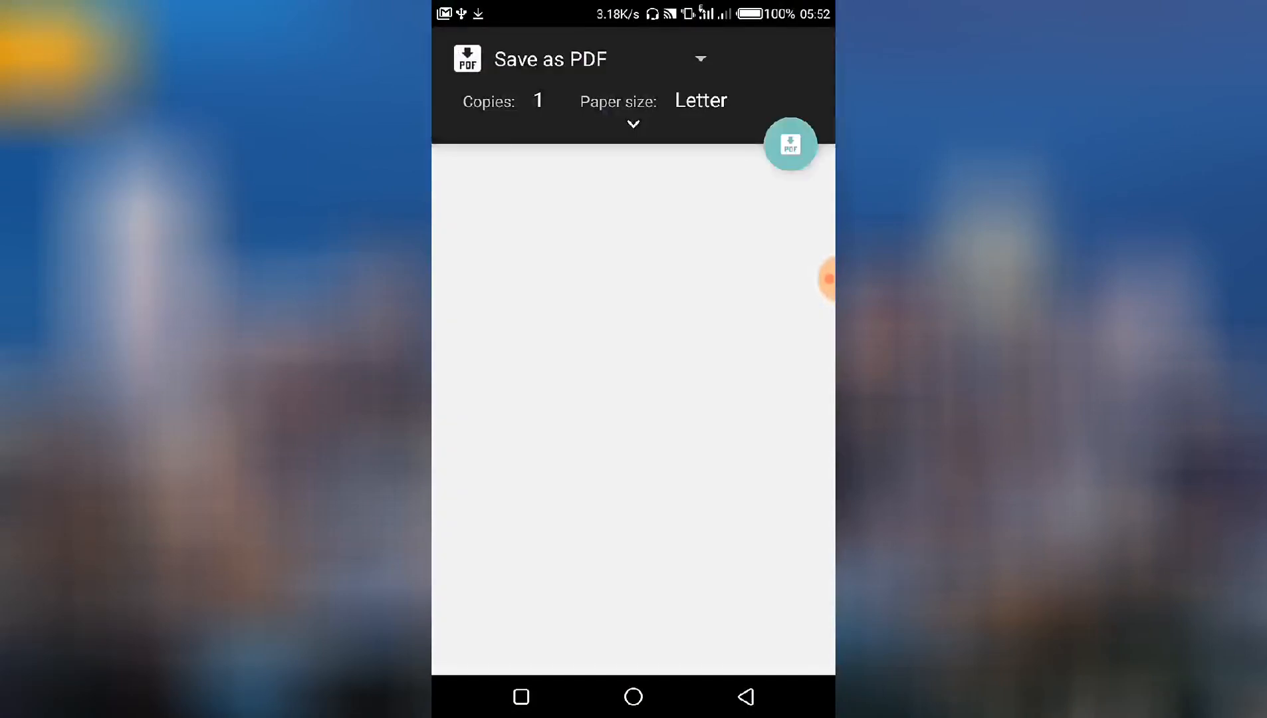
Review the 12-page Save as PDF preview and start the PDF download.
left_click(791, 144)
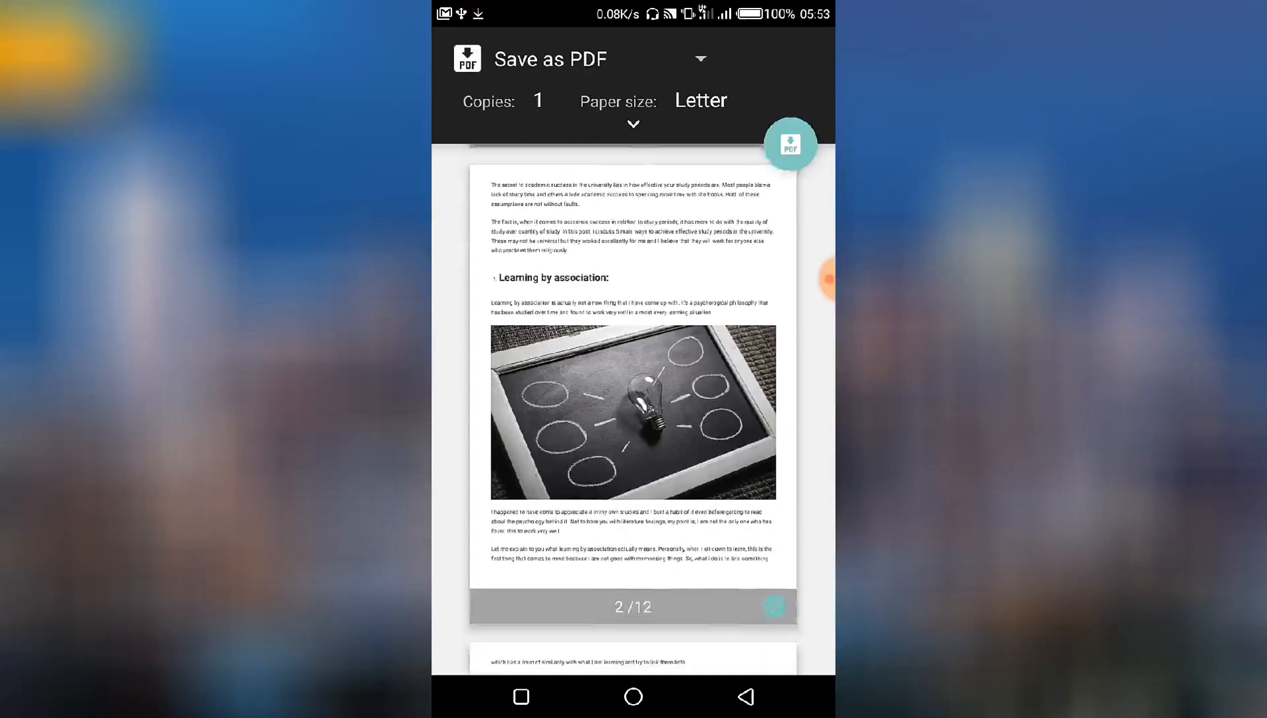
scroll("down", 3)
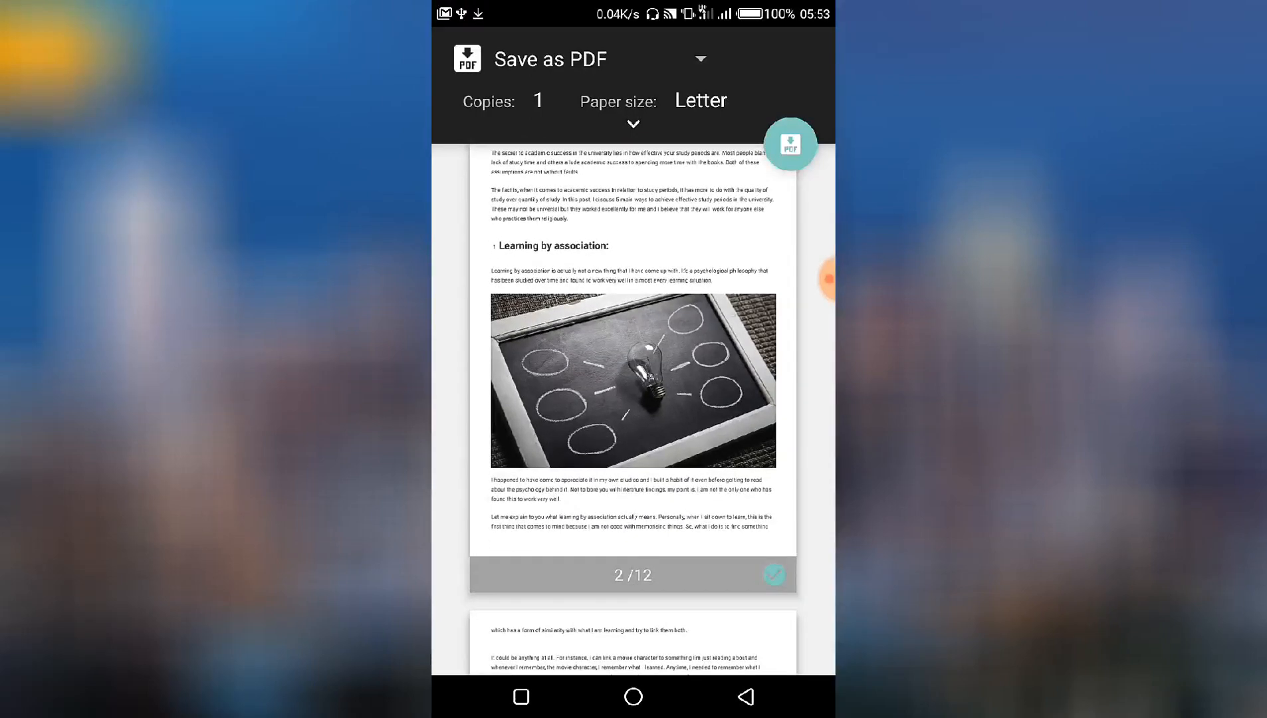
scroll("down", 3)
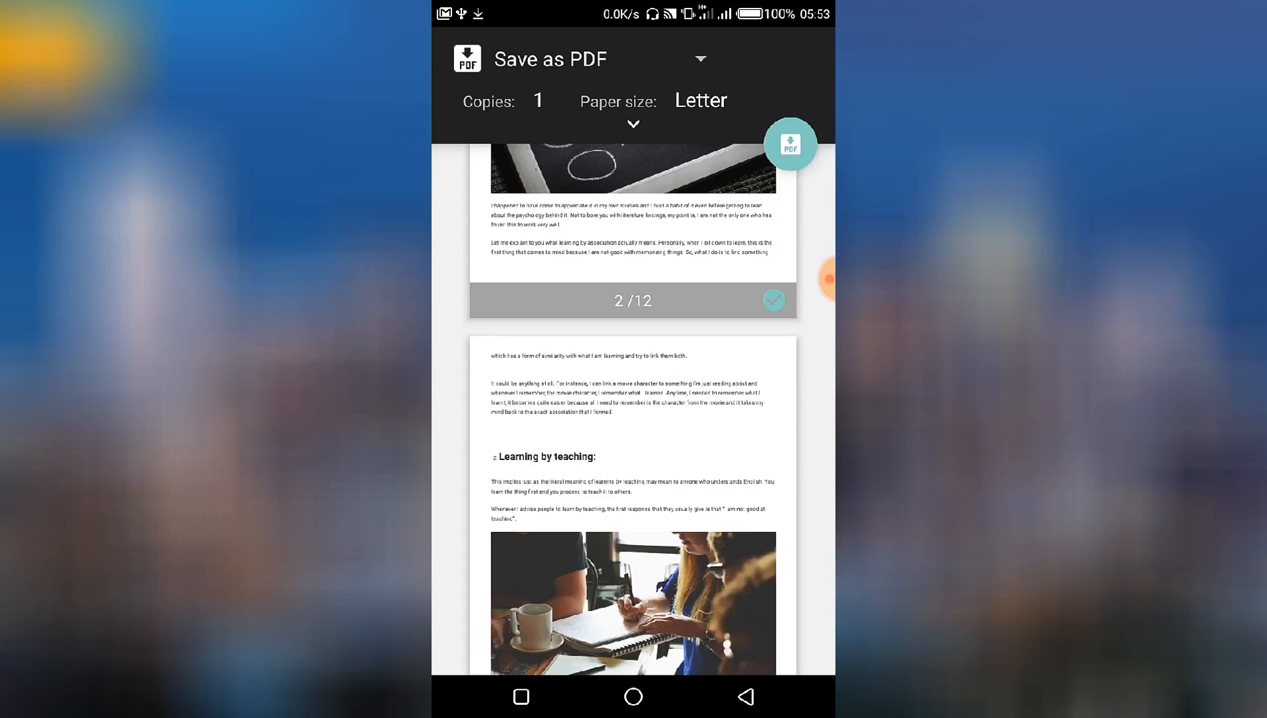
left_click(700, 59)
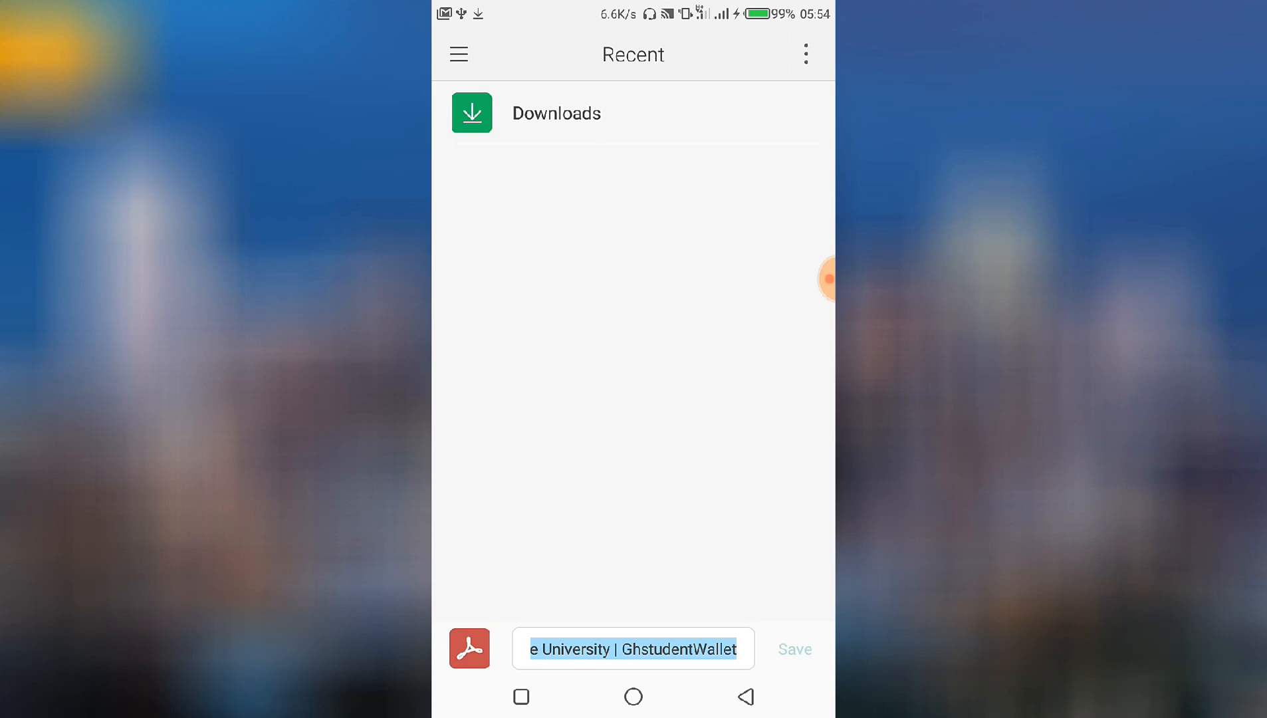
Choose Downloads as the save location and save the article PDF there.
left_click(458, 54)
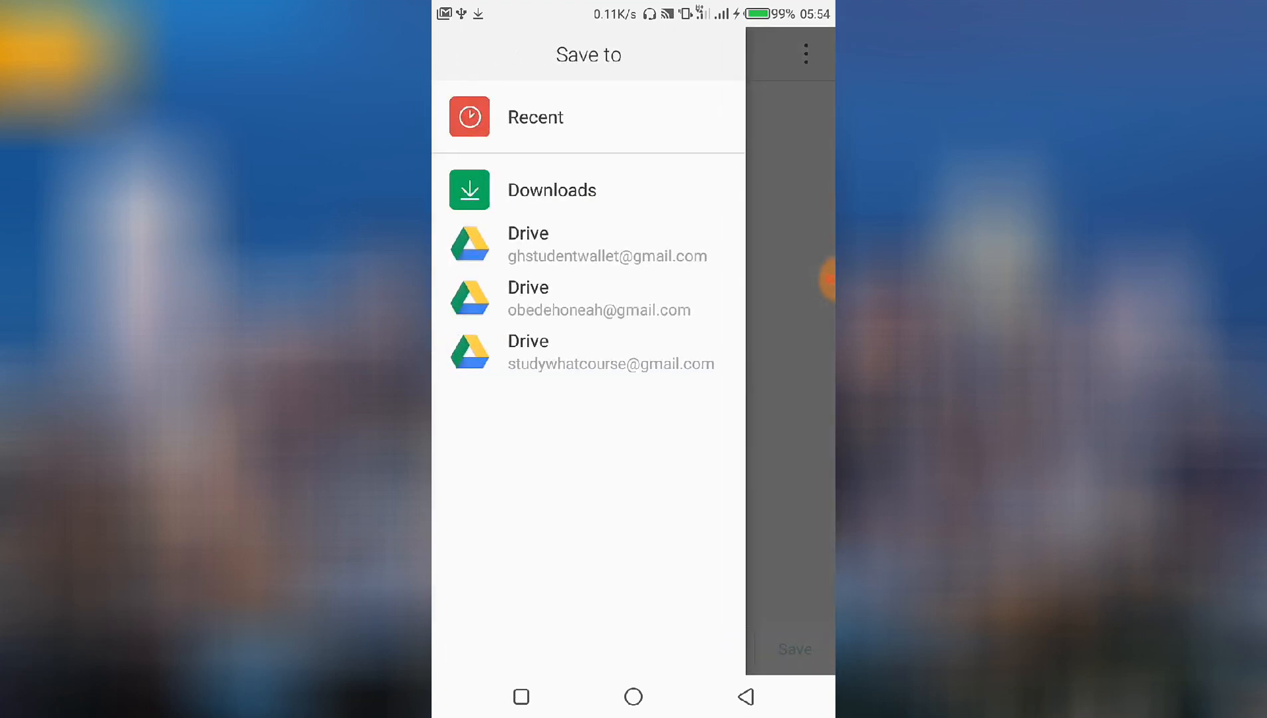
left_click(551, 189)
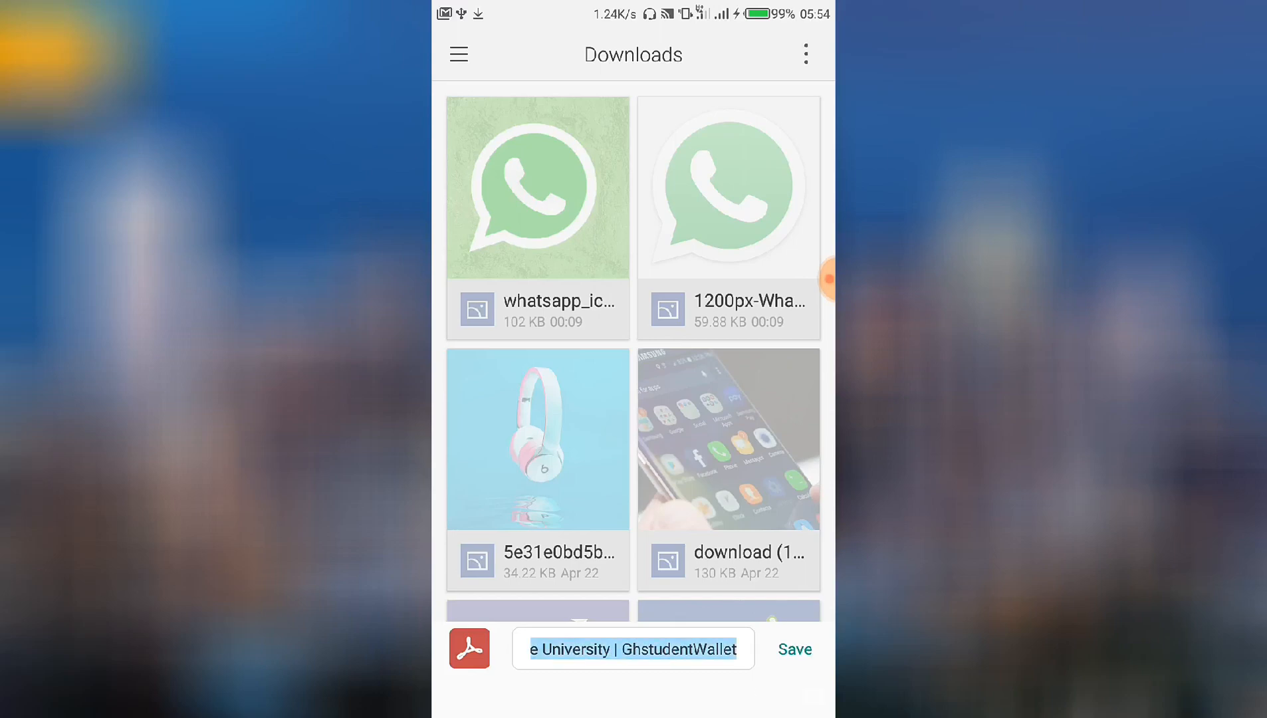
left_click(633, 648)
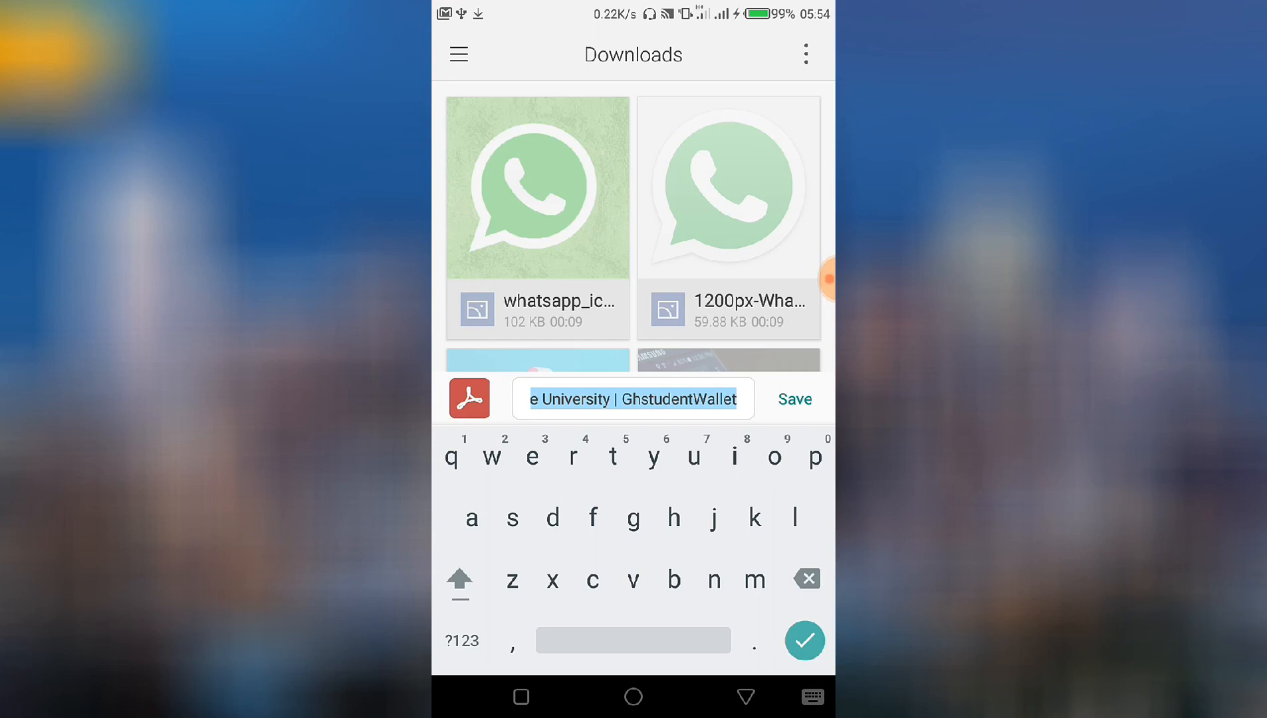
left_click(793, 399)
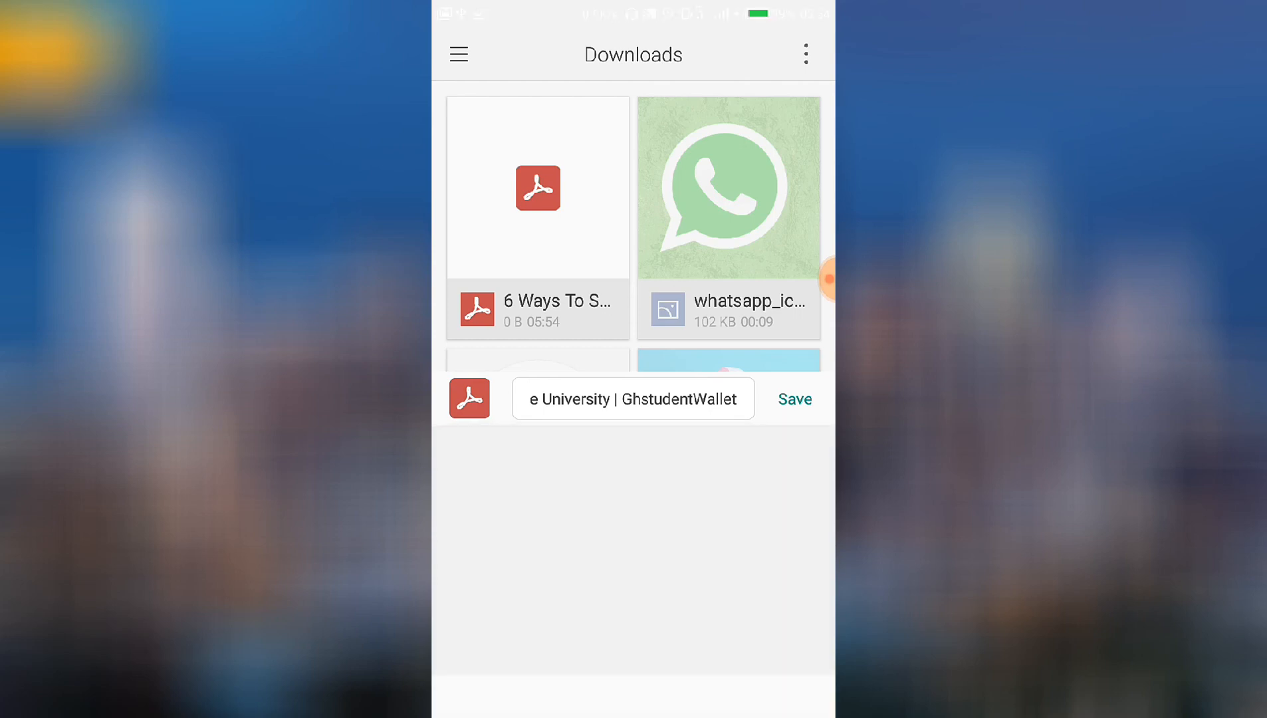
left_click(793, 400)
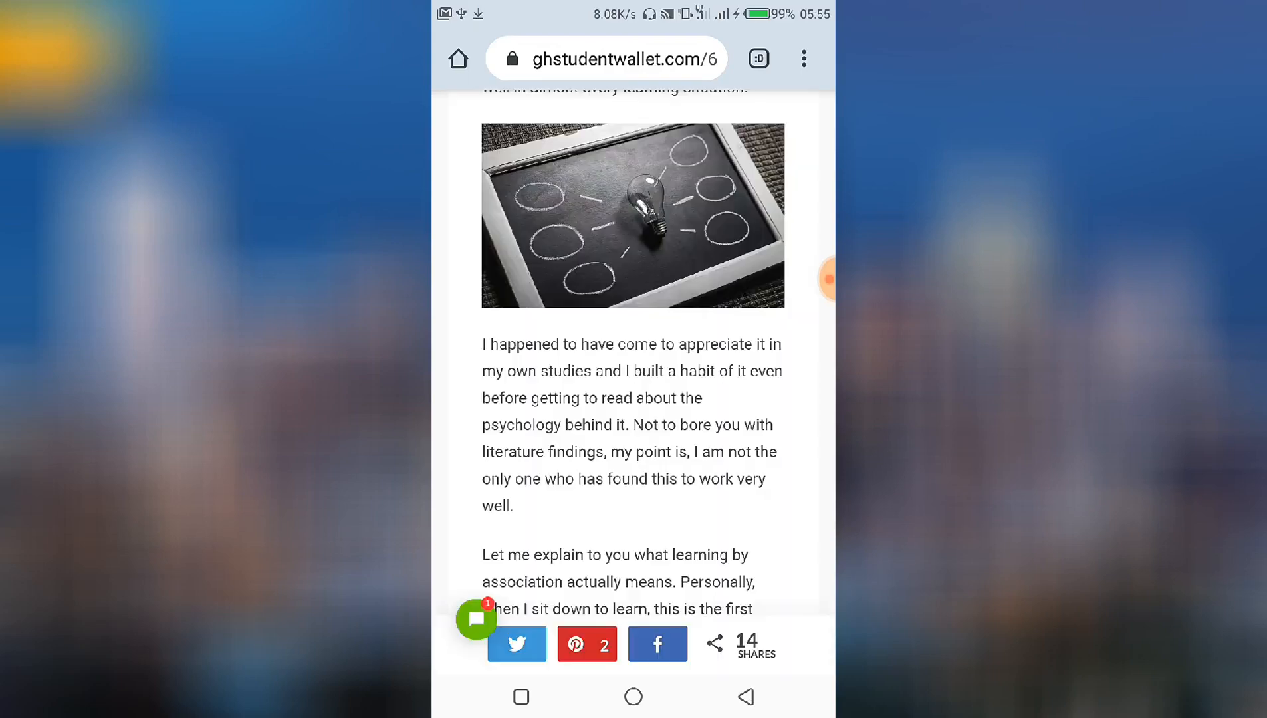
Go to the home screen and launch the File Manager app.
left_click(633, 696)
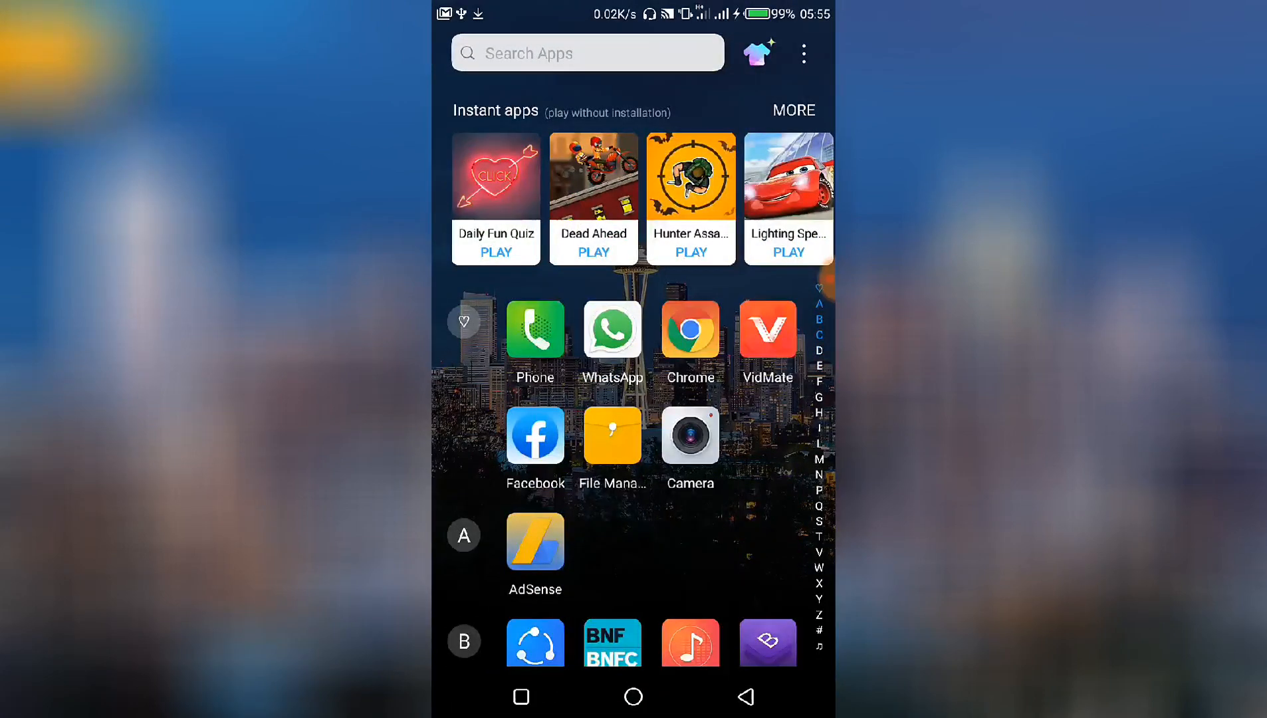
left_click(612, 435)
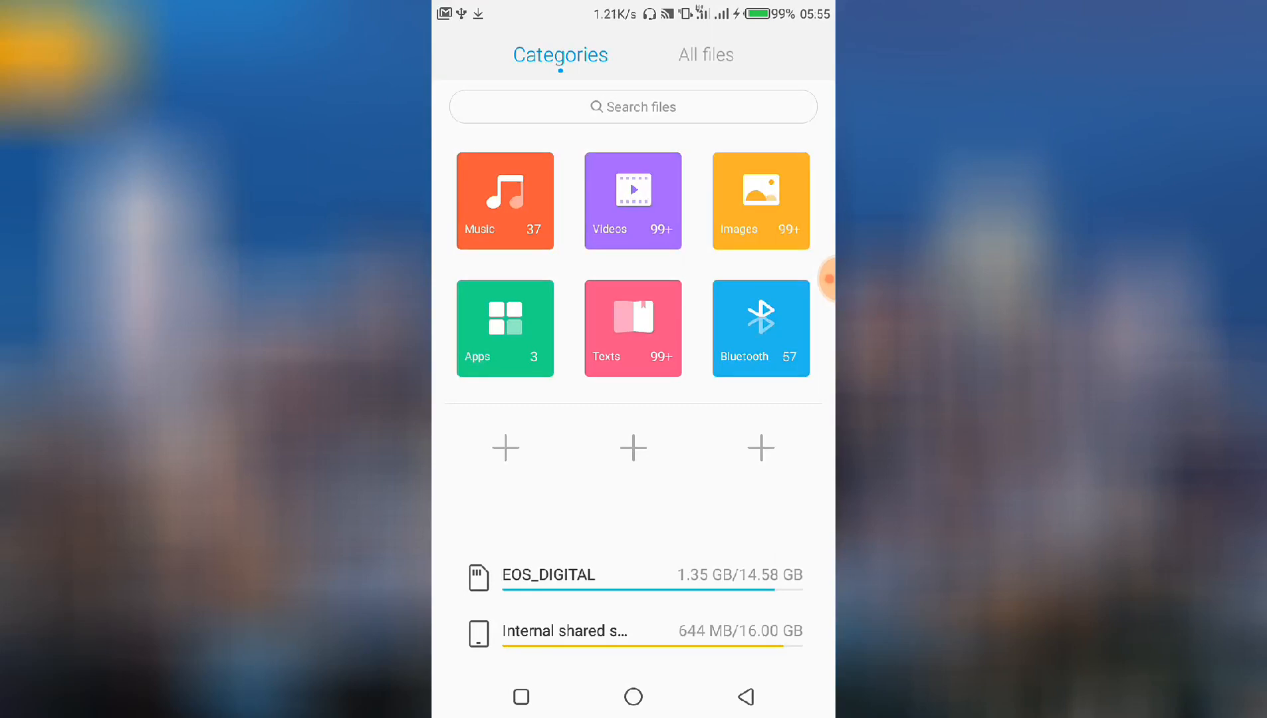
Browse All files > Internal shared storage > Download to open the saved PDF.
left_click(705, 54)
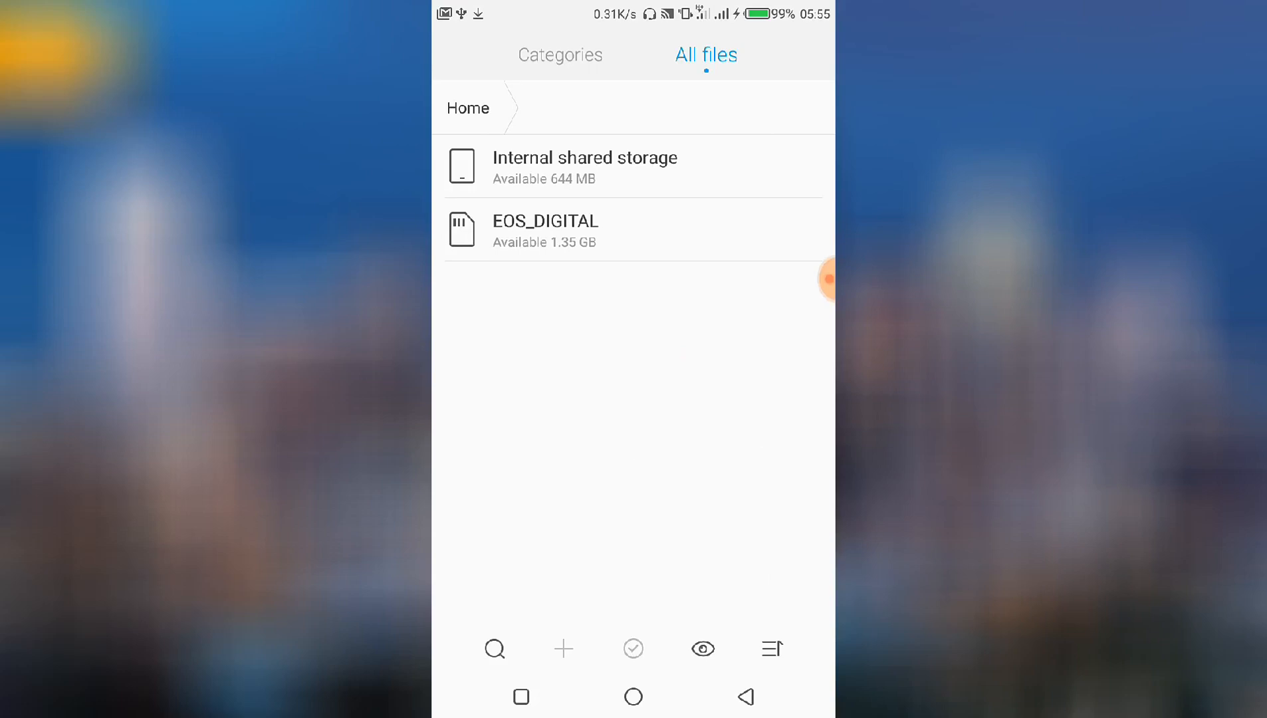
left_click(584, 166)
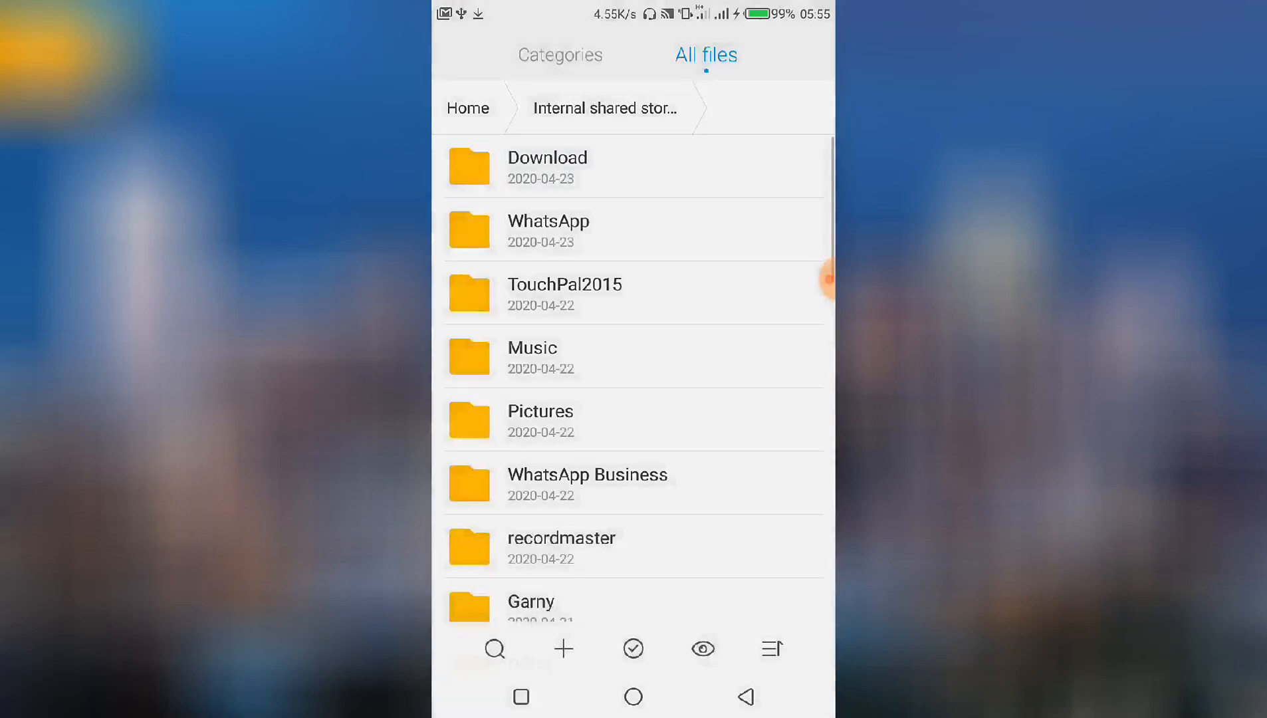
left_click(547, 165)
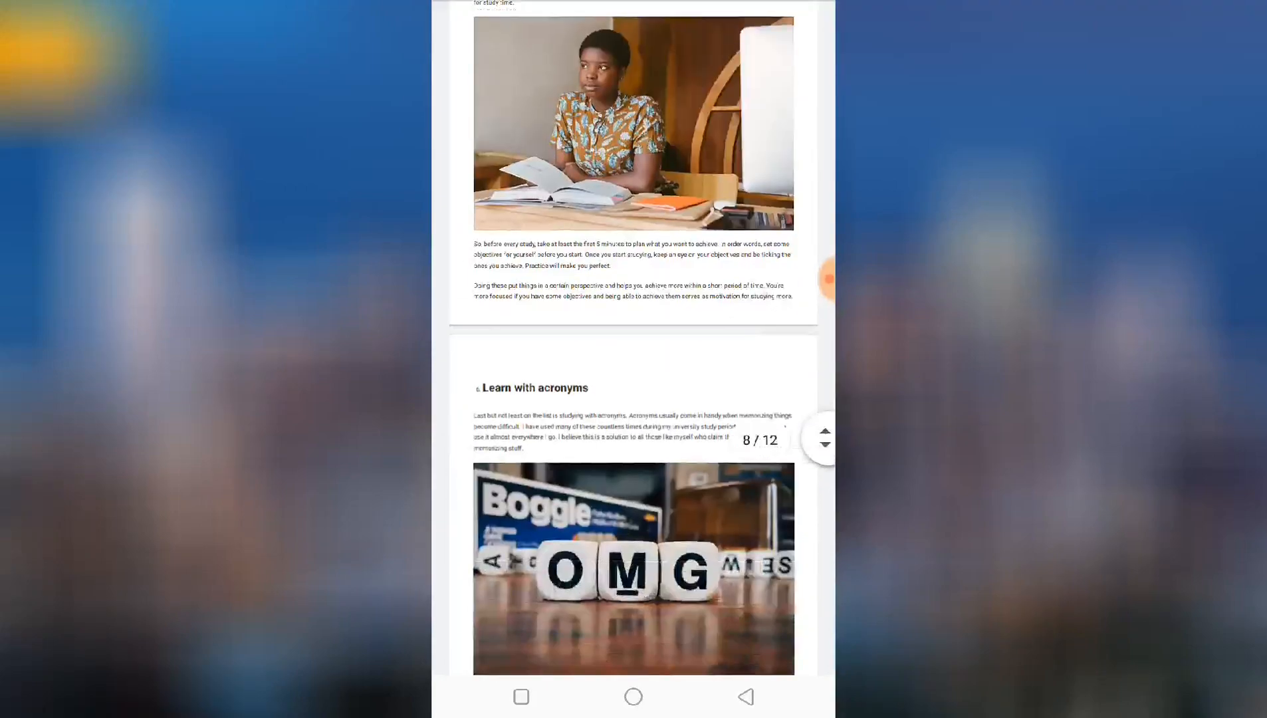
Scroll the PDF down, then back up to page 6, 'Be guided by questions'.
scroll("down", 3)
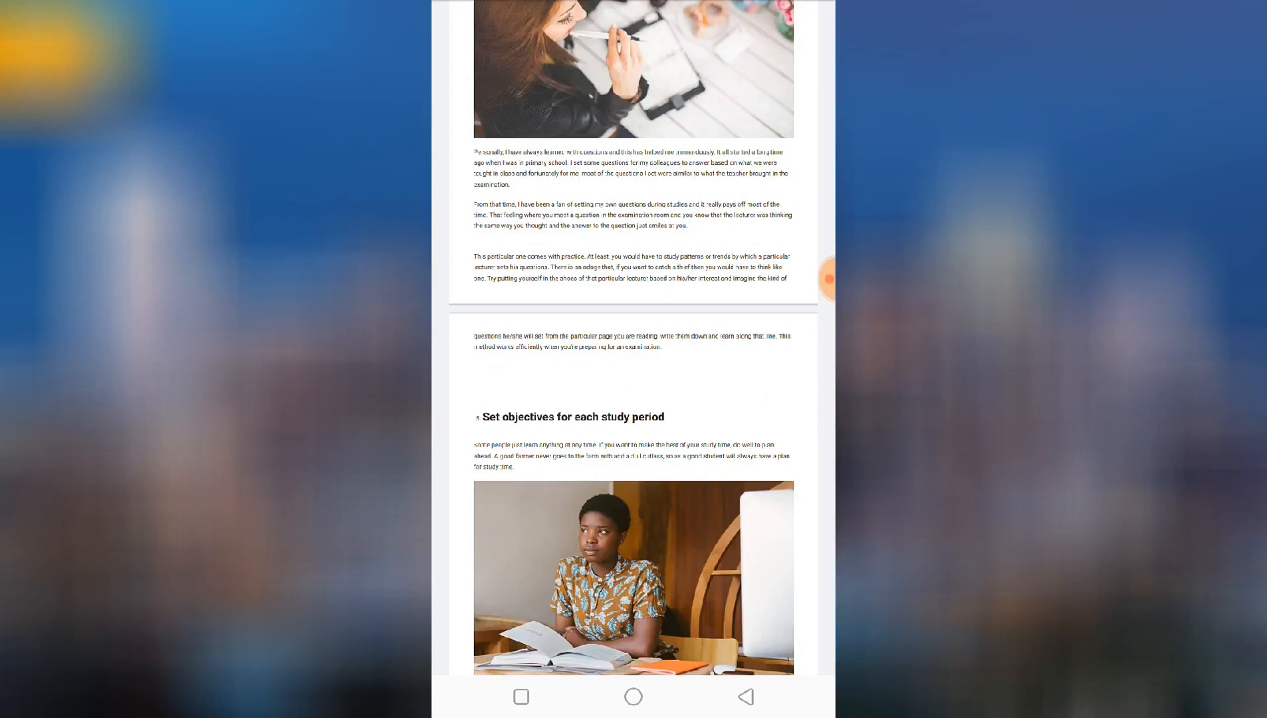
scroll("up", 3)
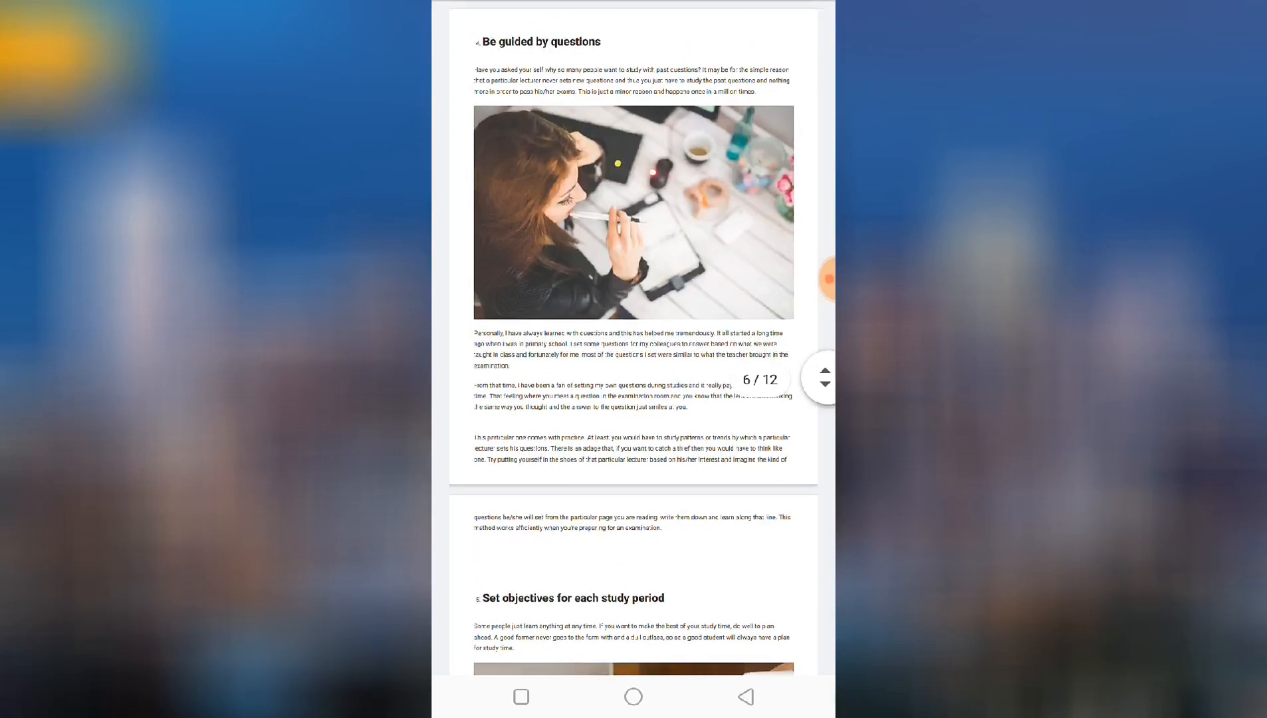